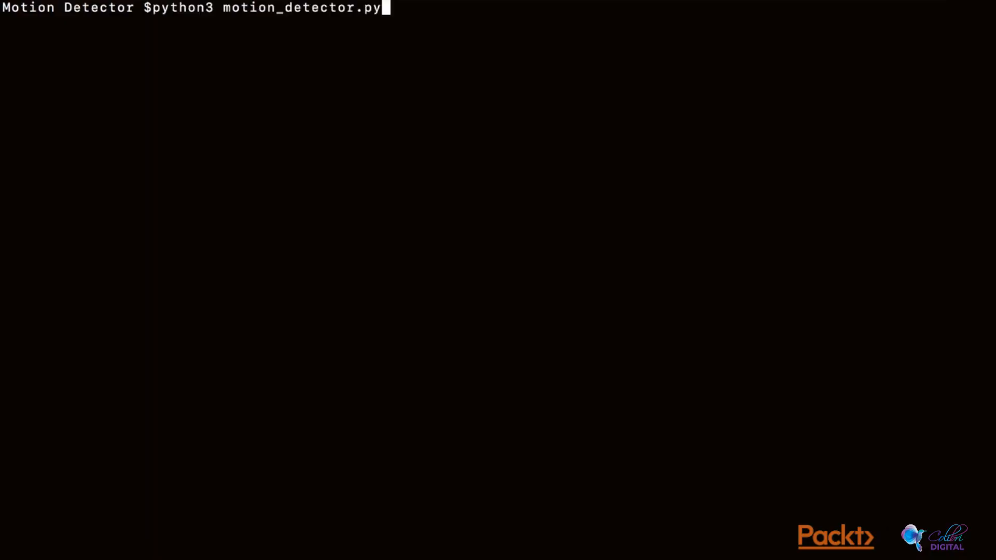
Step: Run python3 motion_detector.py in Terminal from the Motion Detector folder
{"action": "key", "text": "Return"}
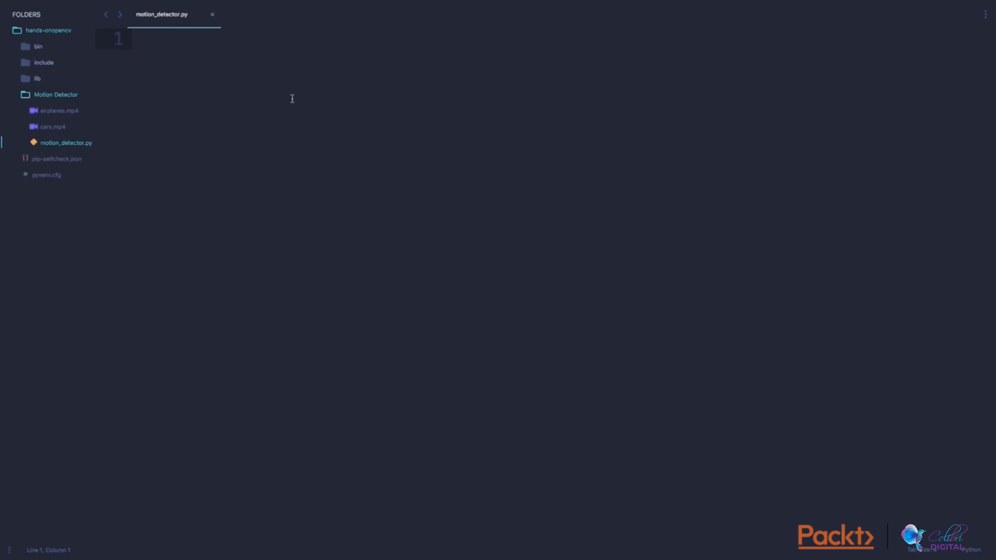
Step: Import cv2 and create cap = cv2.VideoCapture(0) in motion_detector.py
{"action": "type", "text": "import c"}
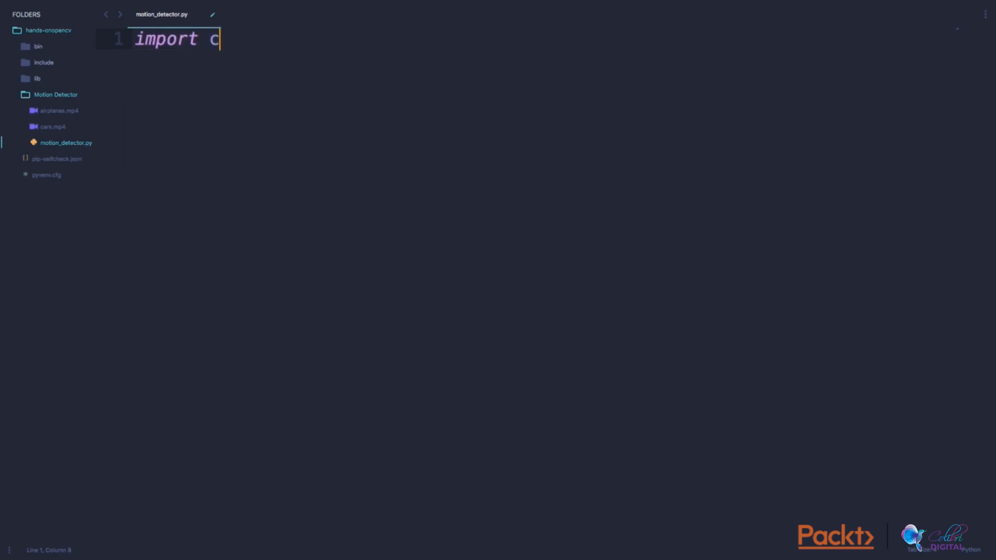
{"action": "type", "text": "v2"}
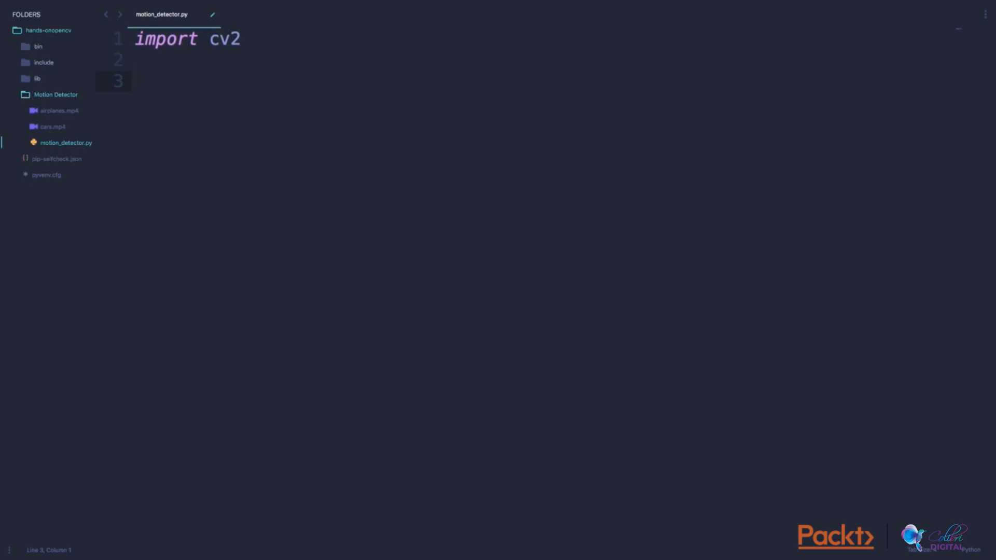
{"action": "type", "text": "cap = cv"}
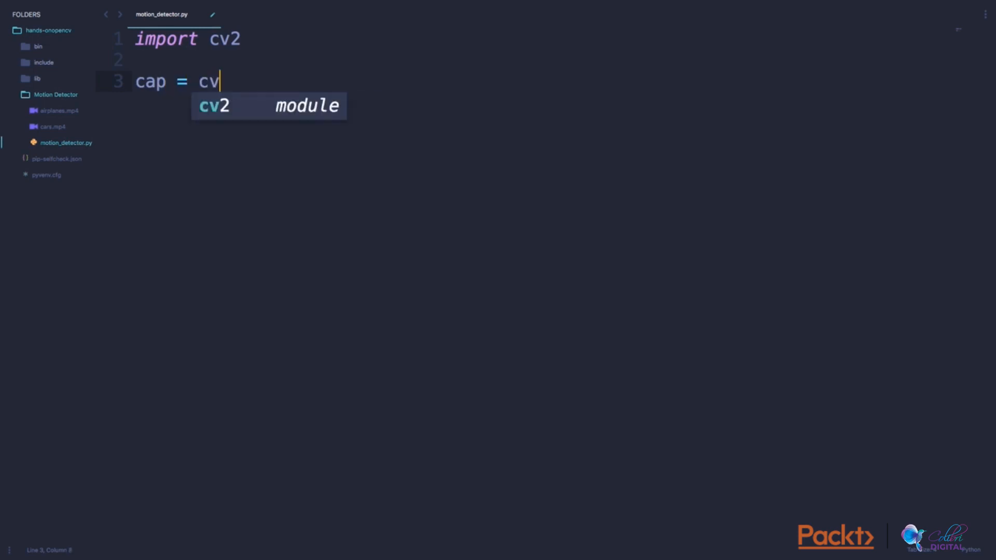
{"action": "type", "text": ".VideoCapture"}
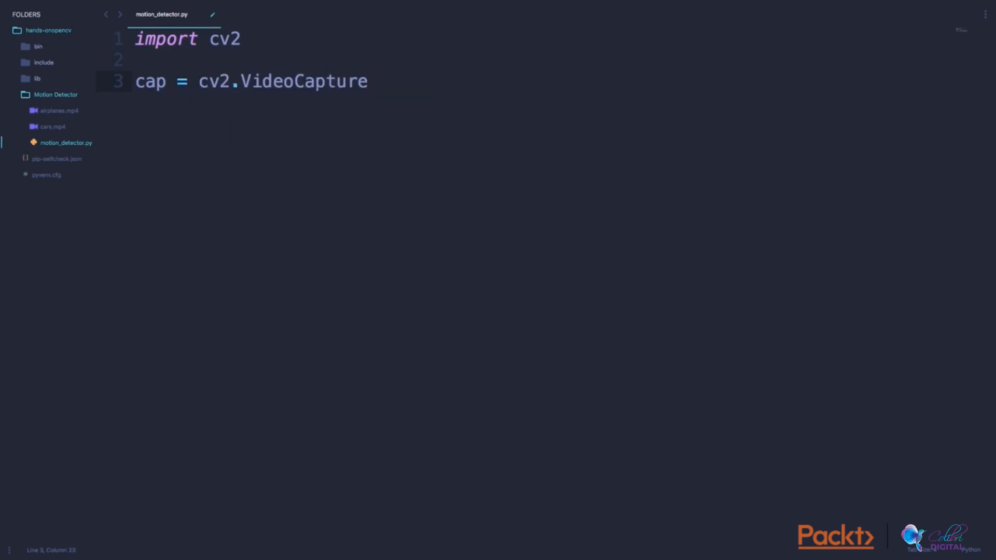
{"action": "type", "text": "(0)"}
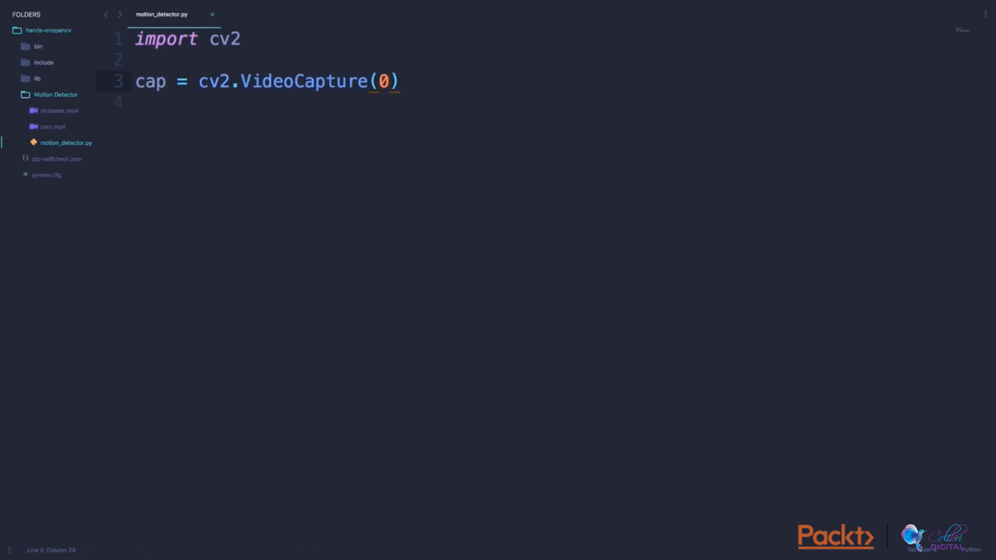
{"action": "key", "text": "Backspace"}
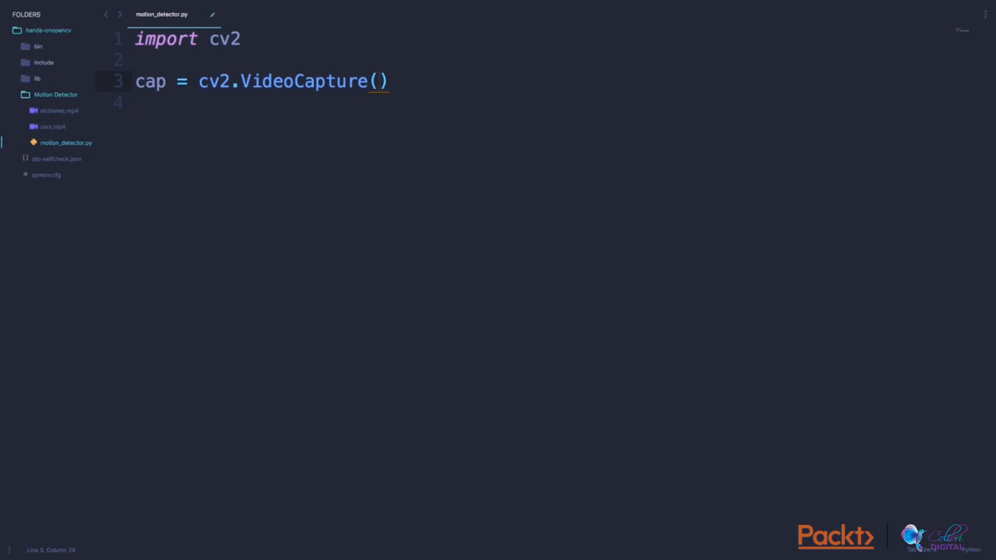
Step: Change the capture source to "airplanes.mp4" and save the script
{"action": "type", "text": "\"a"}
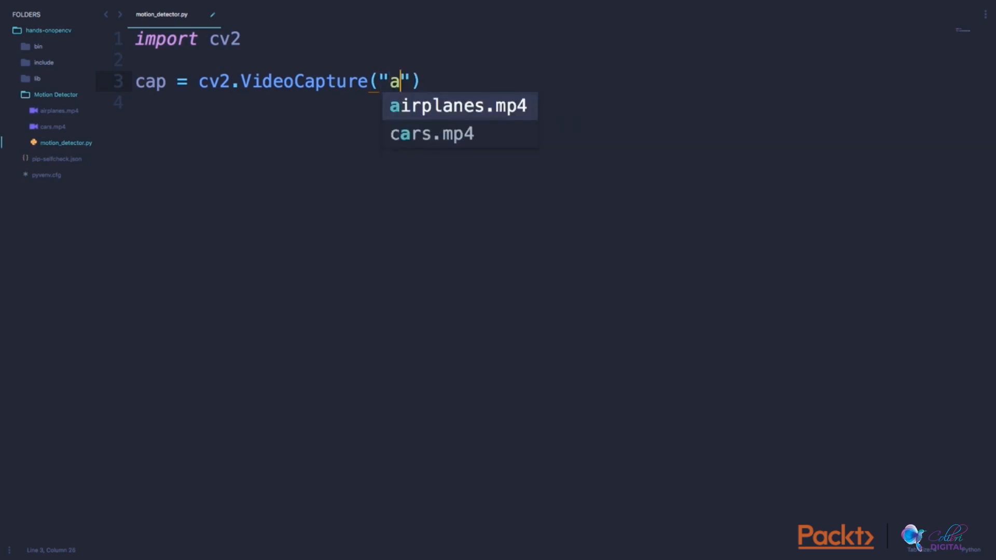
{"action": "left_click", "coordinate": [458, 106]}
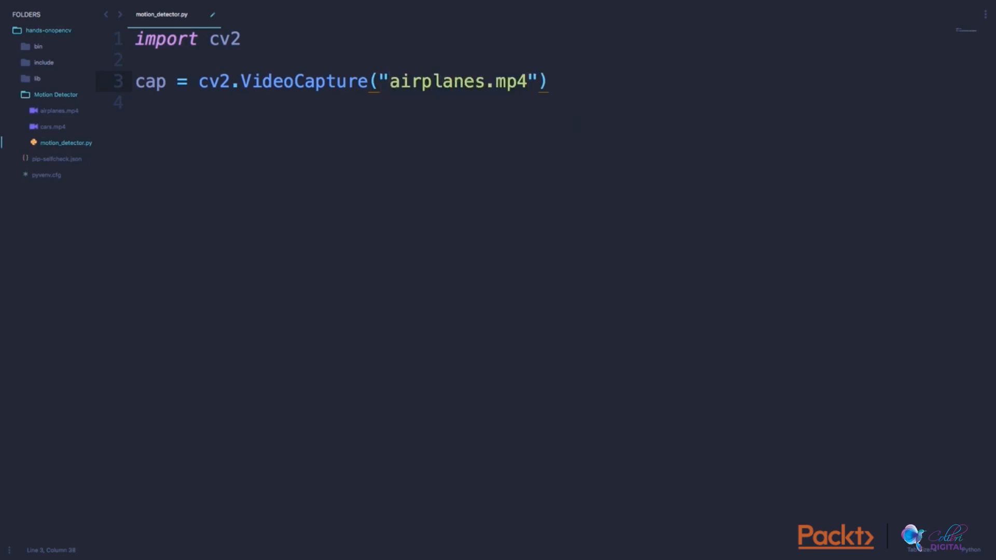
{"action": "key", "text": "ctrl+s"}
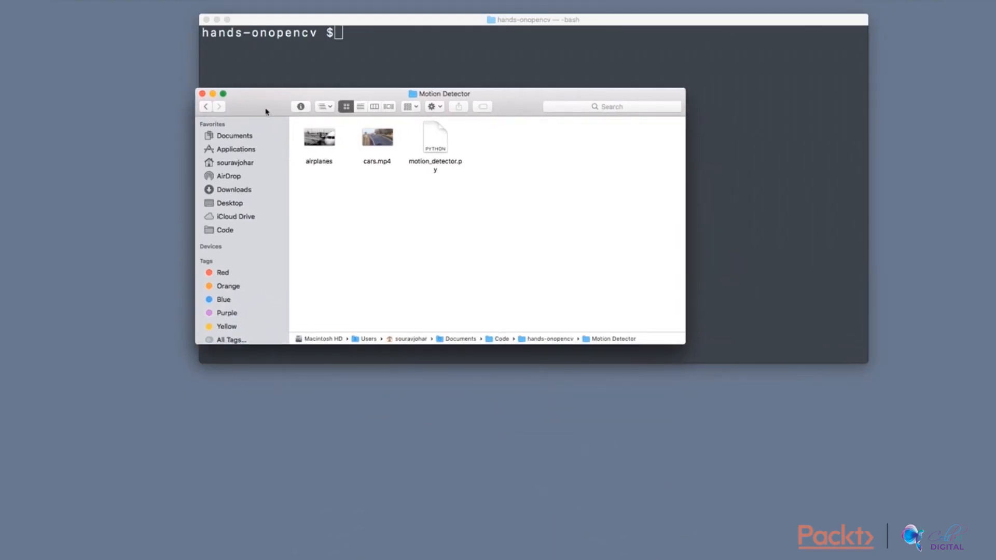
{"action": "mouse_move", "coordinate": [330, 150]}
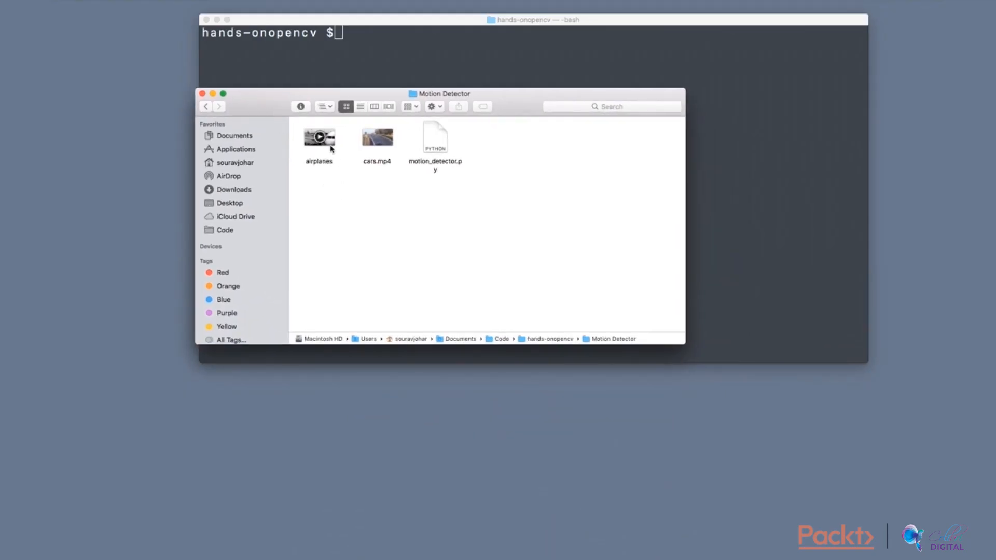
Step: Preview the airplanes and cars.mp4 clips in the Motion Detector Finder folder
{"action": "left_click", "coordinate": [376, 136]}
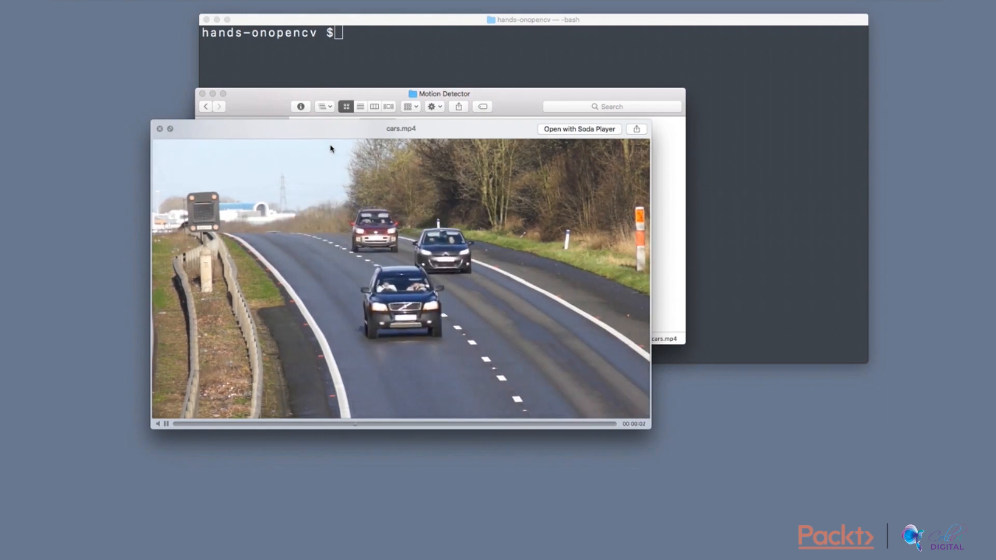
{"action": "left_click", "coordinate": [160, 129]}
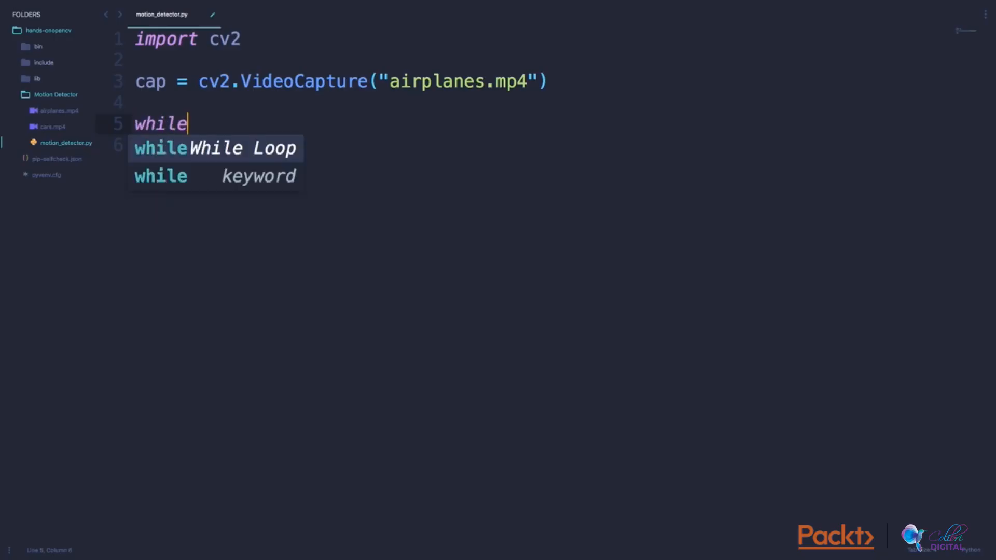
Step: Add a while True loop reading frames, showing a Demo window, waiting on 'q', then destroyAllWindows
{"action": "type", "text": "True:"}
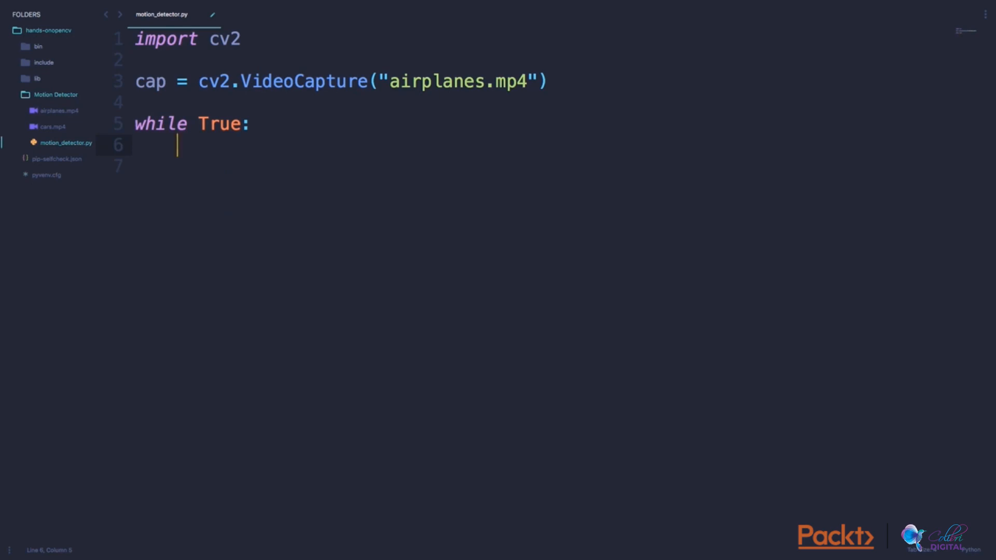
{"action": "type", "text": "ret, frame = cap.read()"}
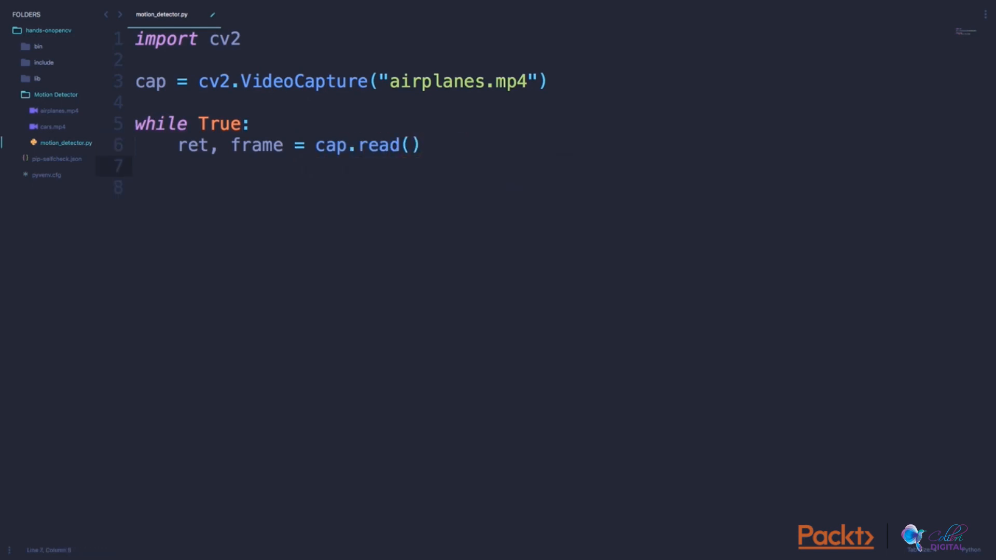
{"action": "type", "text": "cv2.imshow(\"Demo\", frame)"}
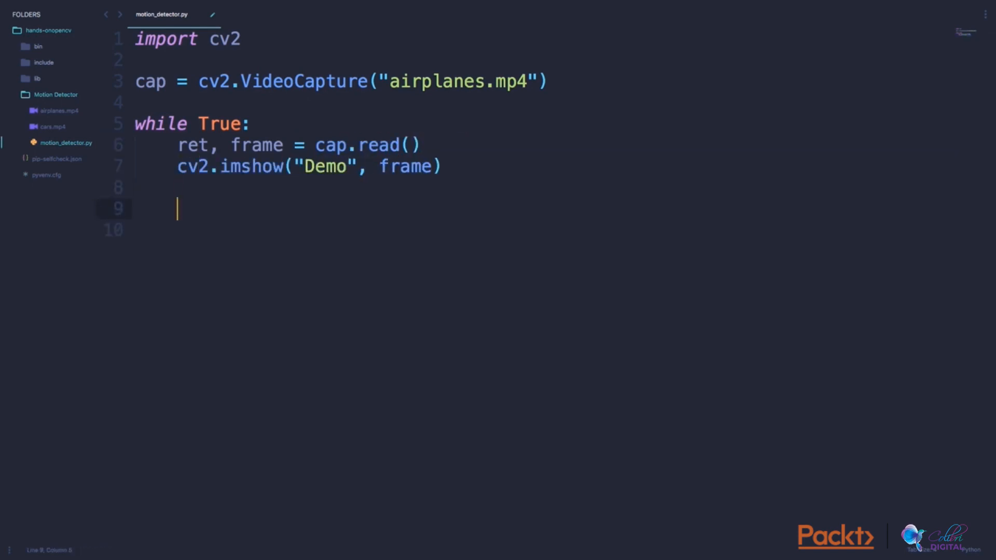
{"action": "type", "text": "k = cv2.waitKey(10"}
{"action": "type", "text": "cv2.destroyAllWindows()"}
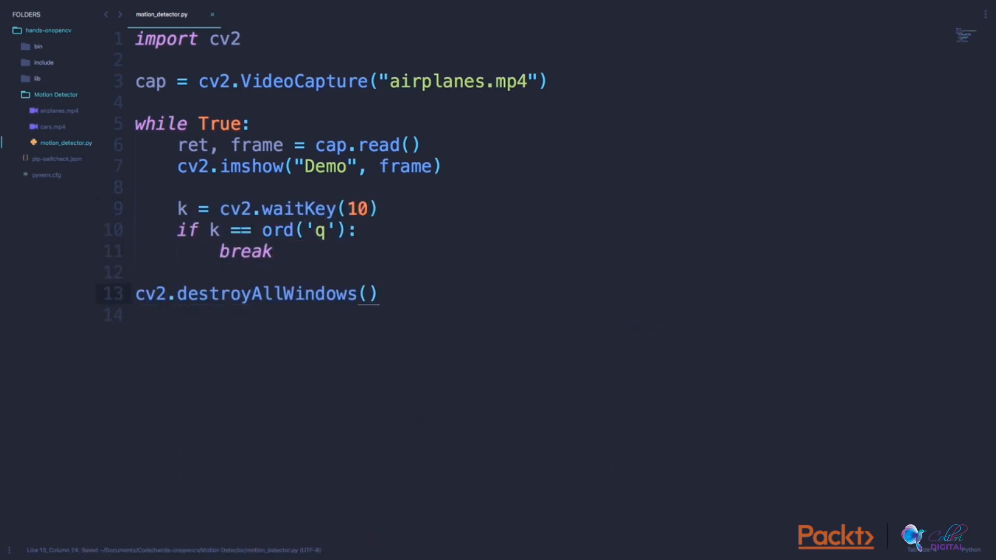
{"action": "left_click", "coordinate": [380, 293]}
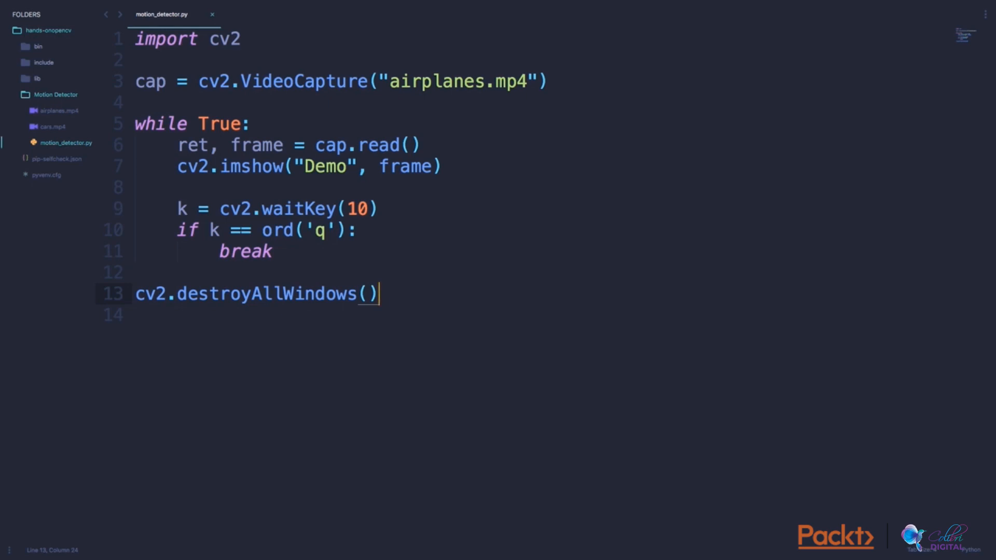
{"action": "mouse_move", "coordinate": [294, 111]}
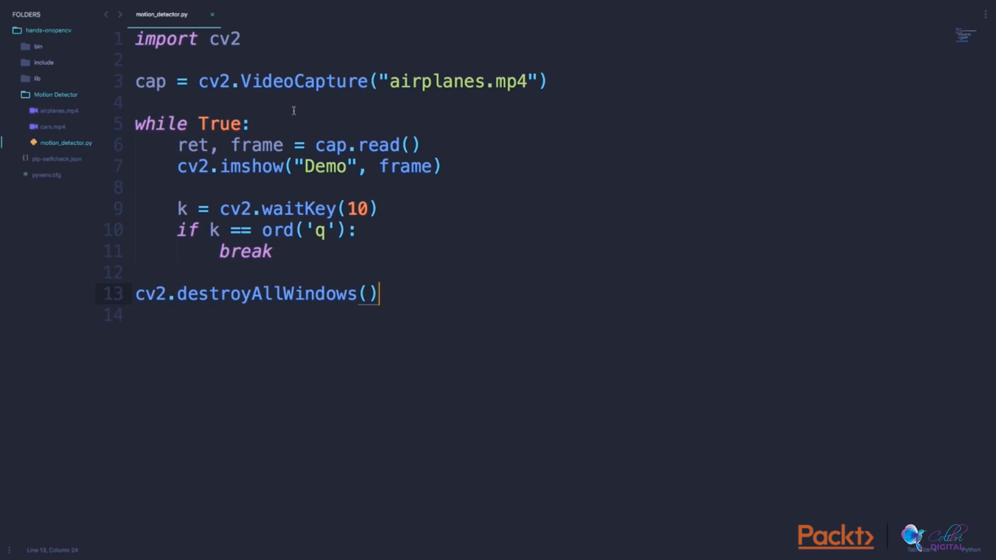
{"action": "left_click", "coordinate": [137, 122]}
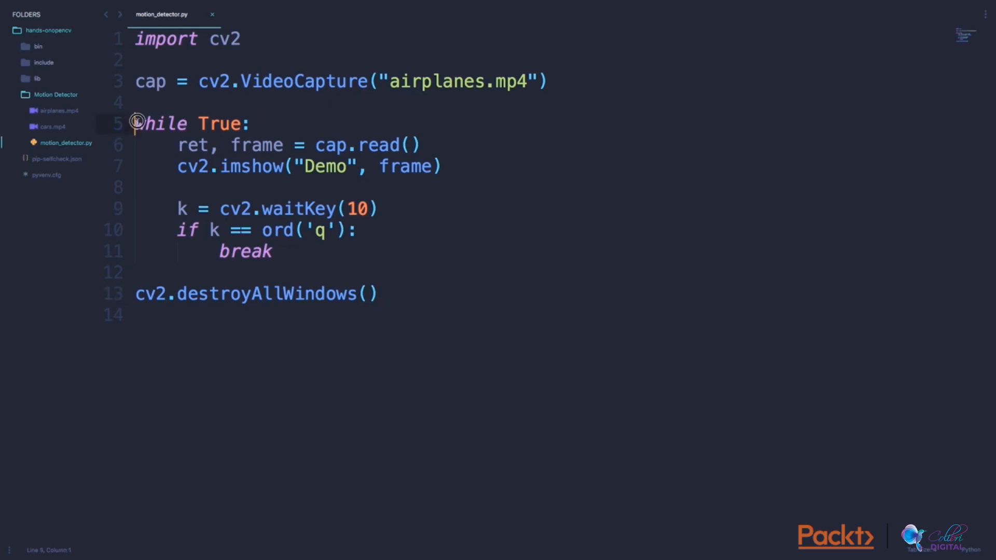
{"action": "left_click", "coordinate": [215, 145]}
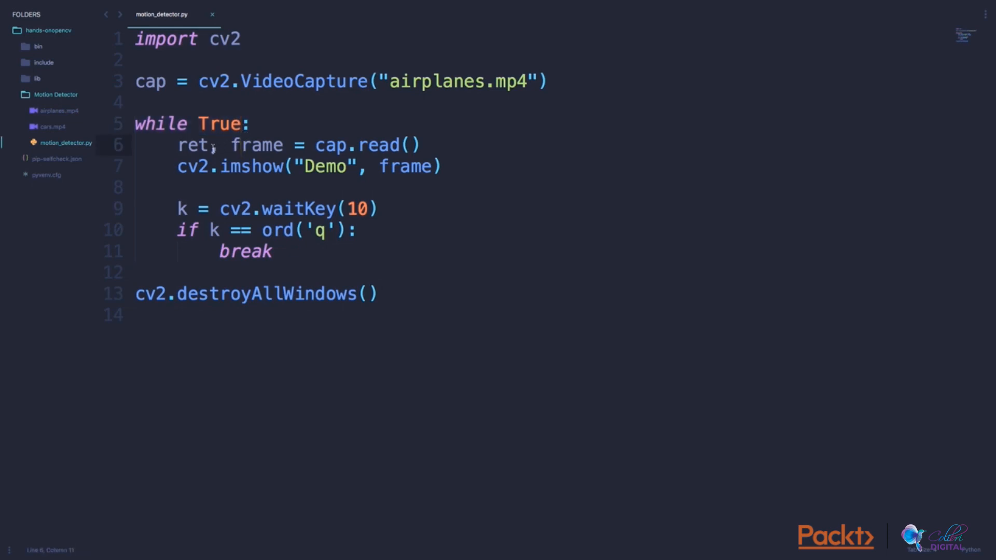
{"action": "left_click_drag", "start_coordinate": [178, 145], "coordinate": [392, 145]}
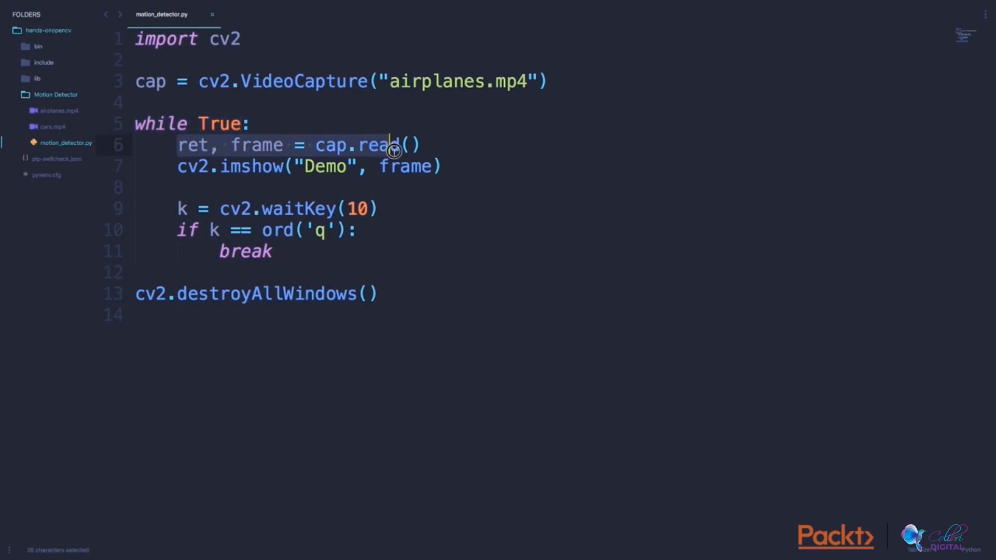
{"action": "left_click", "coordinate": [422, 146]}
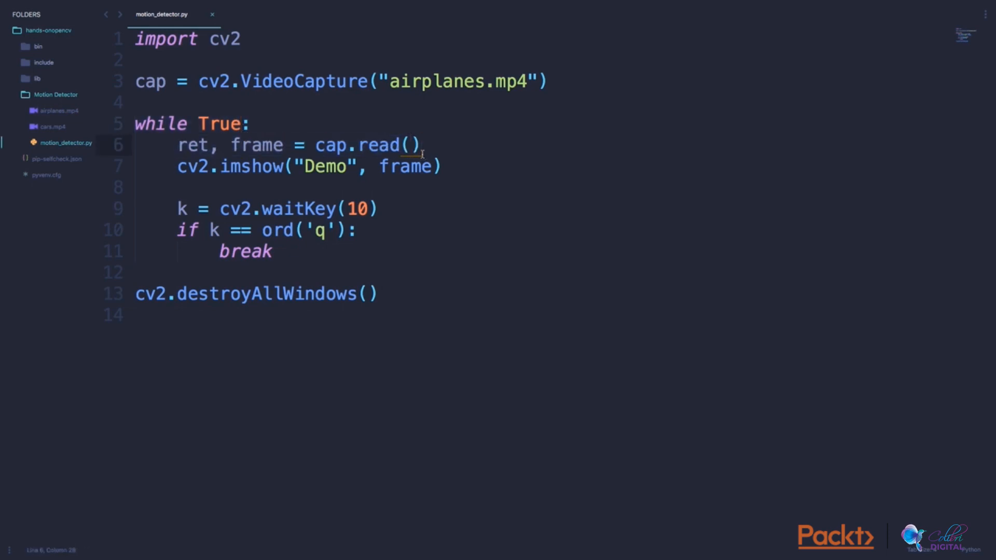
{"action": "double_click", "coordinate": [256, 145]}
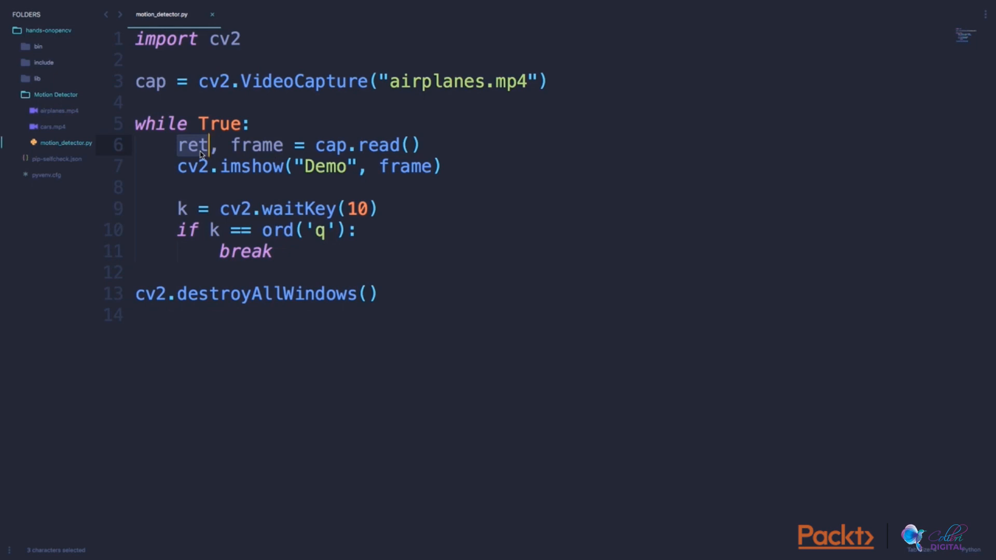
{"action": "left_click", "coordinate": [273, 251]}
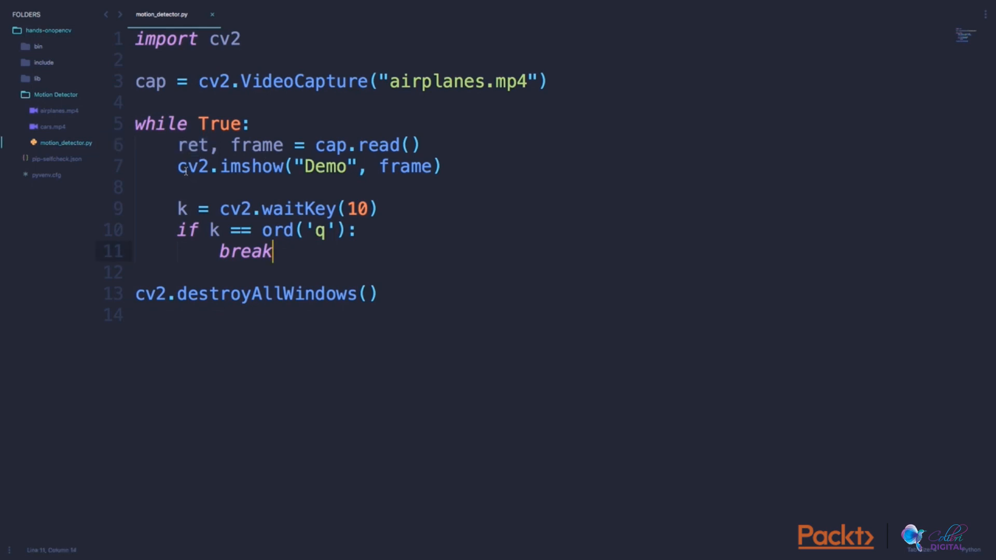
{"action": "left_click", "coordinate": [182, 166]}
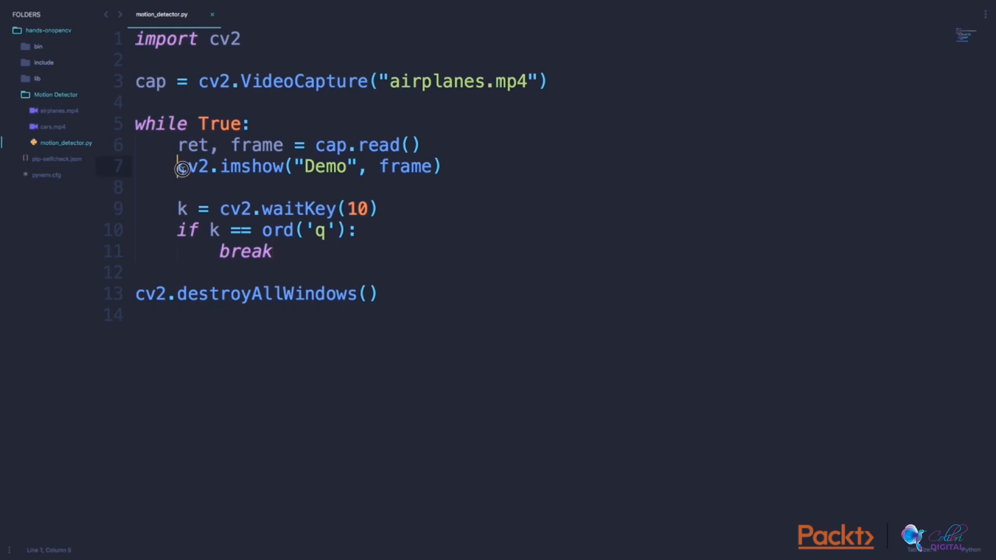
{"action": "left_click", "coordinate": [450, 166]}
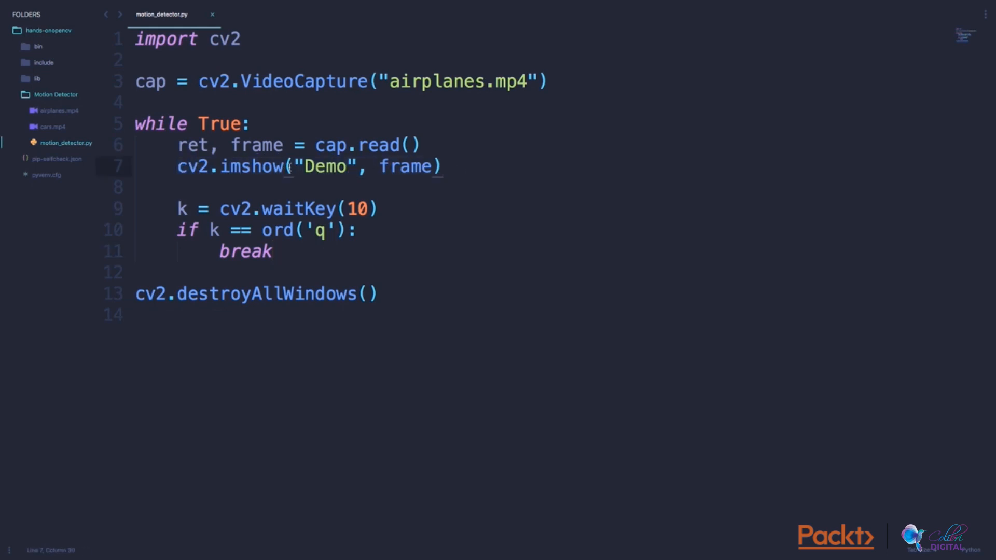
{"action": "double_click", "coordinate": [324, 166]}
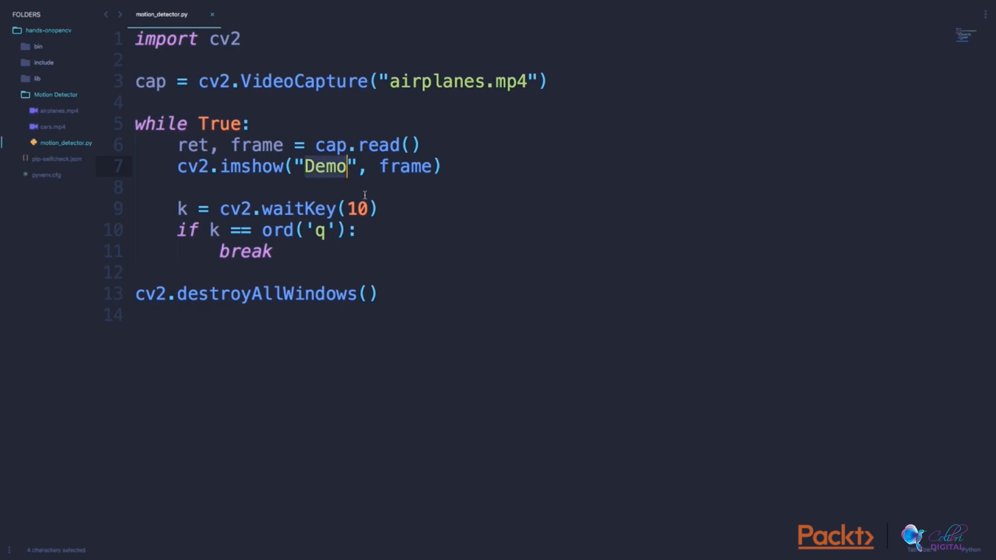
{"action": "left_click", "coordinate": [365, 188]}
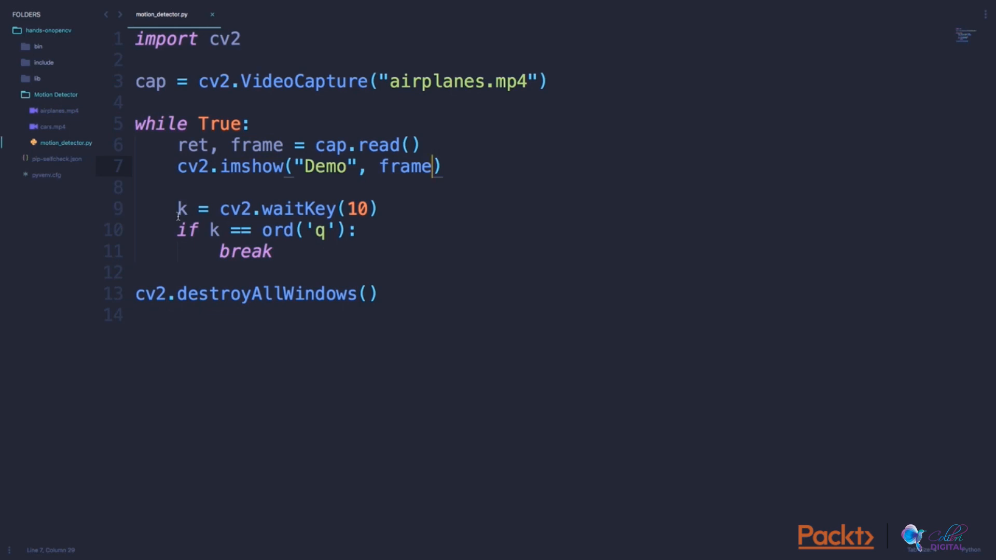
{"action": "mouse_move", "coordinate": [290, 214]}
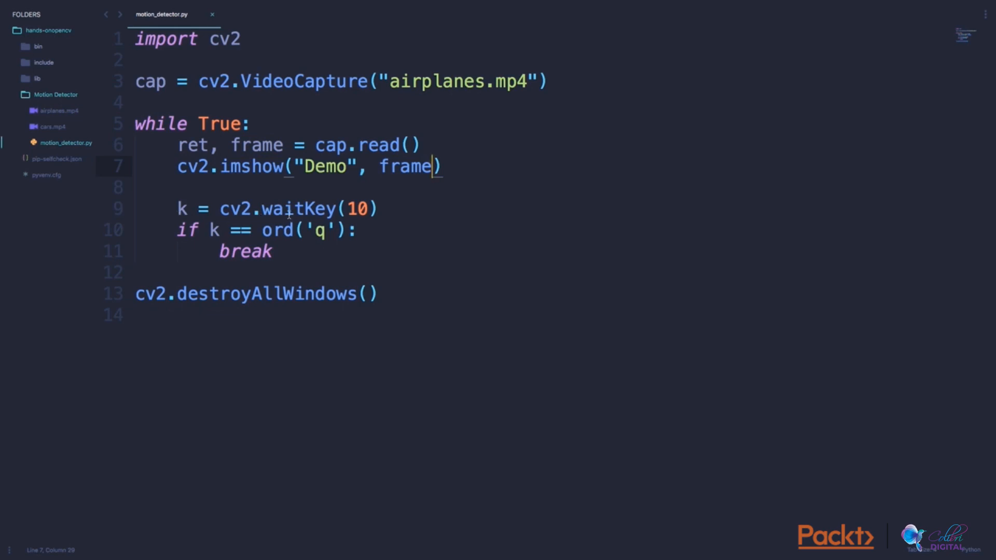
{"action": "double_click", "coordinate": [297, 209]}
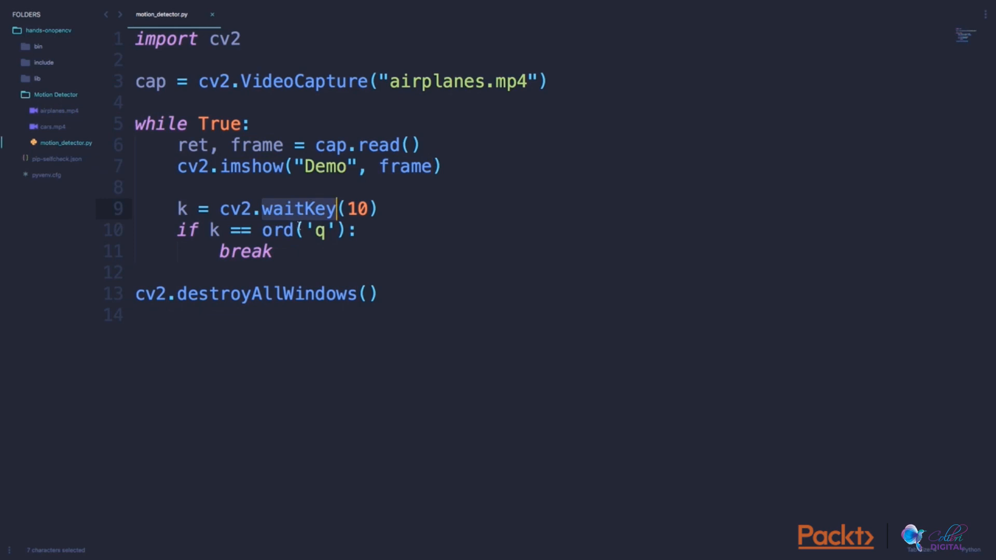
{"action": "left_click", "coordinate": [296, 230]}
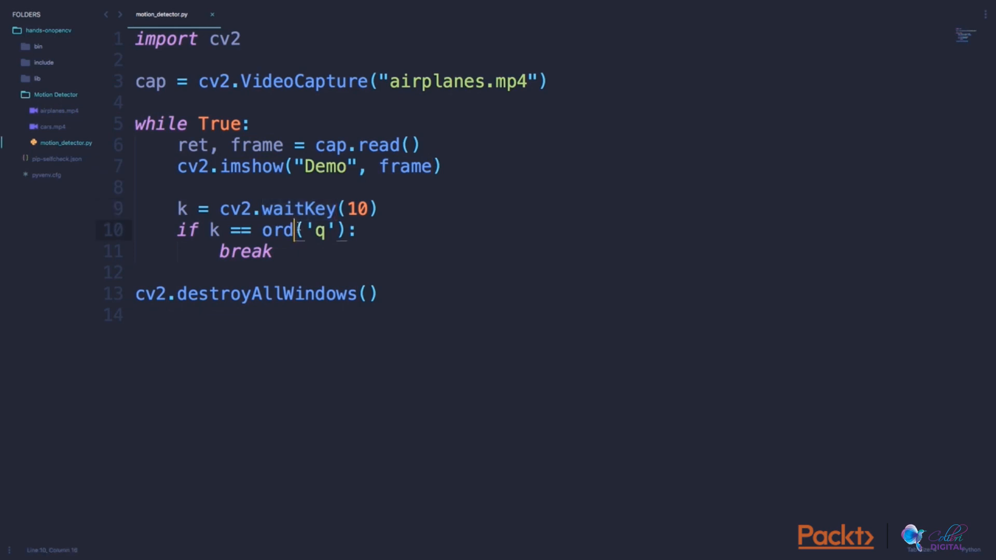
{"action": "double_click", "coordinate": [356, 208]}
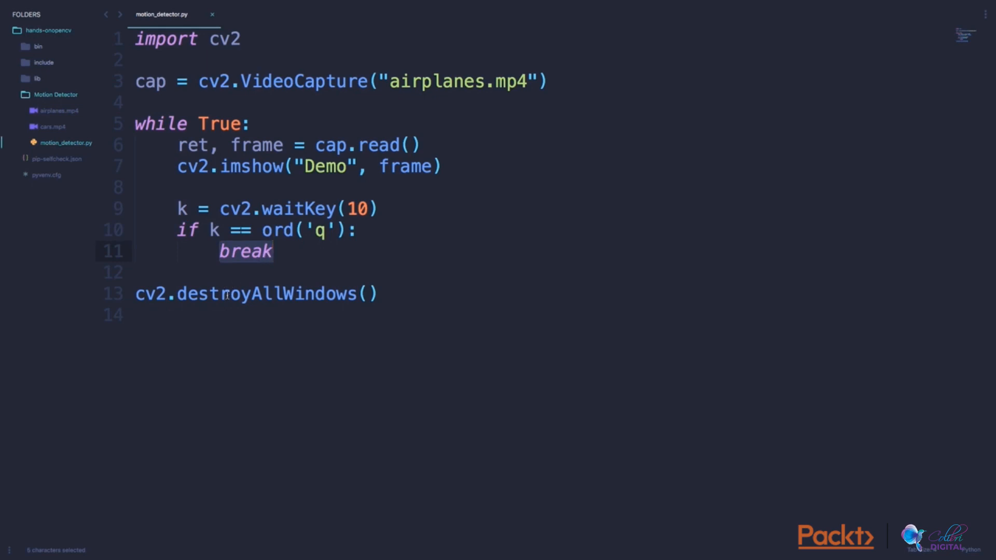
{"action": "left_click", "coordinate": [135, 314]}
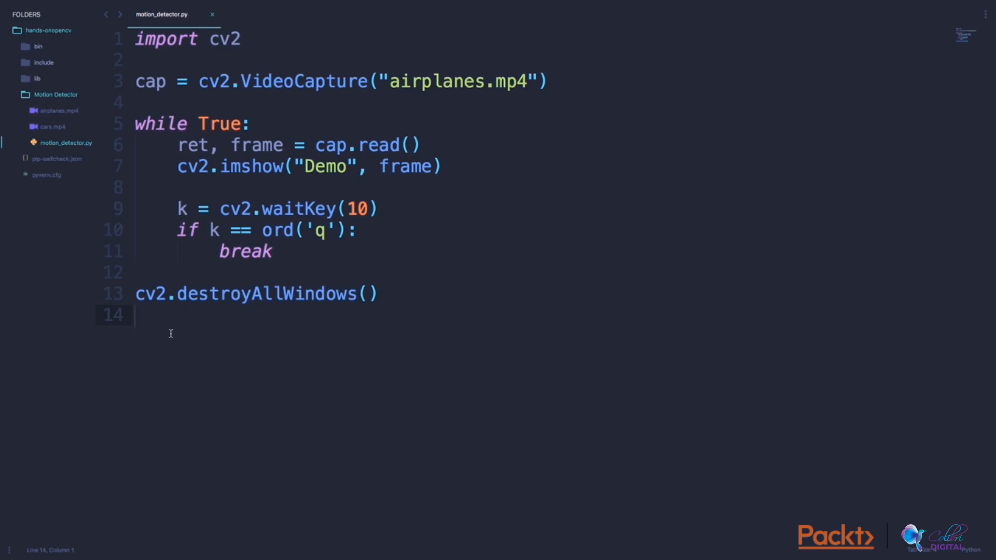
{"action": "mouse_move", "coordinate": [434, 150]}
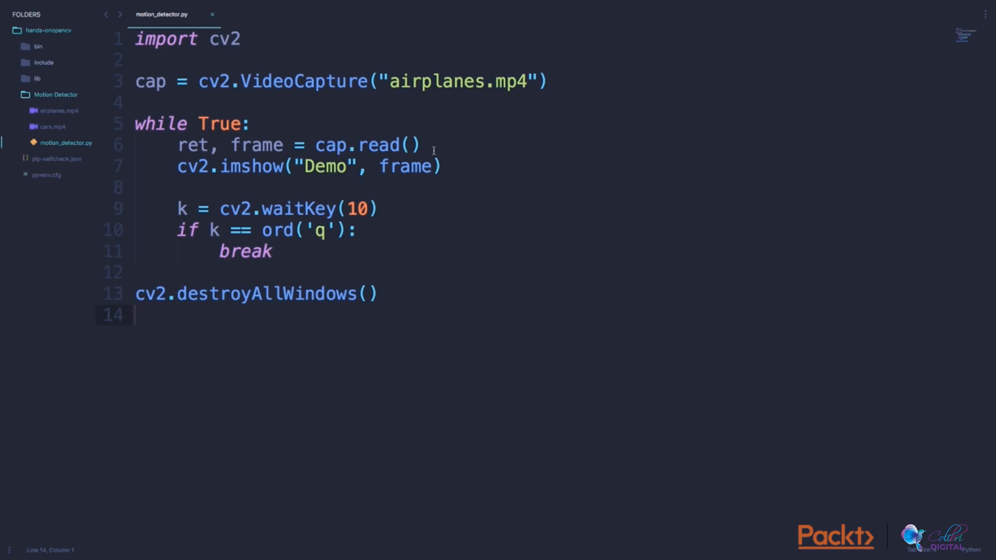
Step: Add an 'if ret:' check after cap.read() so imshow runs only on a successful read
{"action": "left_click", "coordinate": [421, 145]}
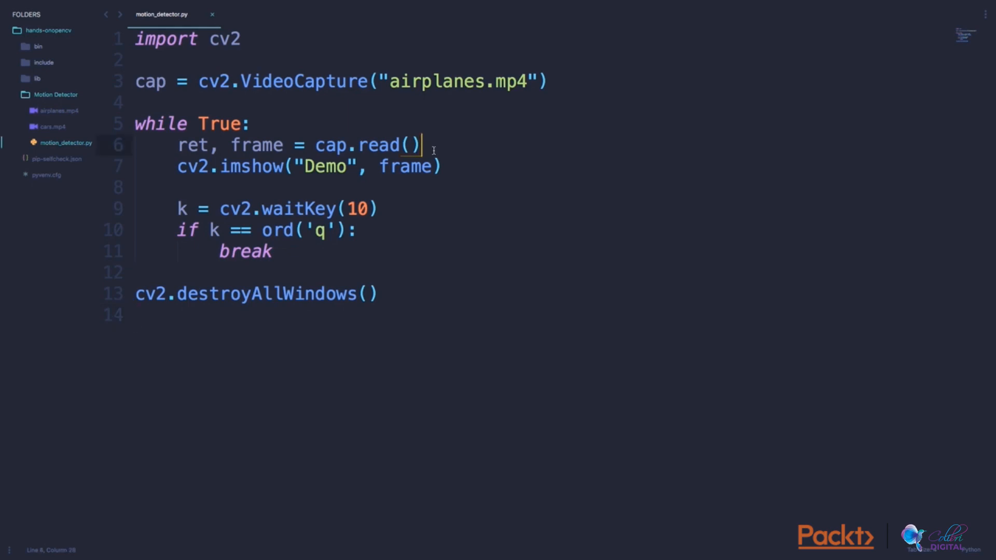
{"action": "type", "text": "if ret:"}
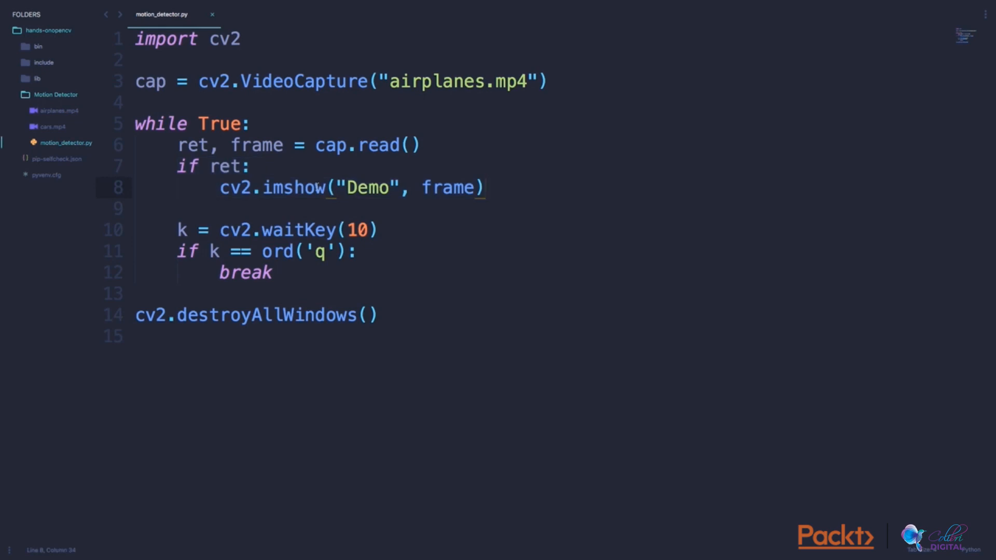
{"action": "double_click", "coordinate": [194, 145]}
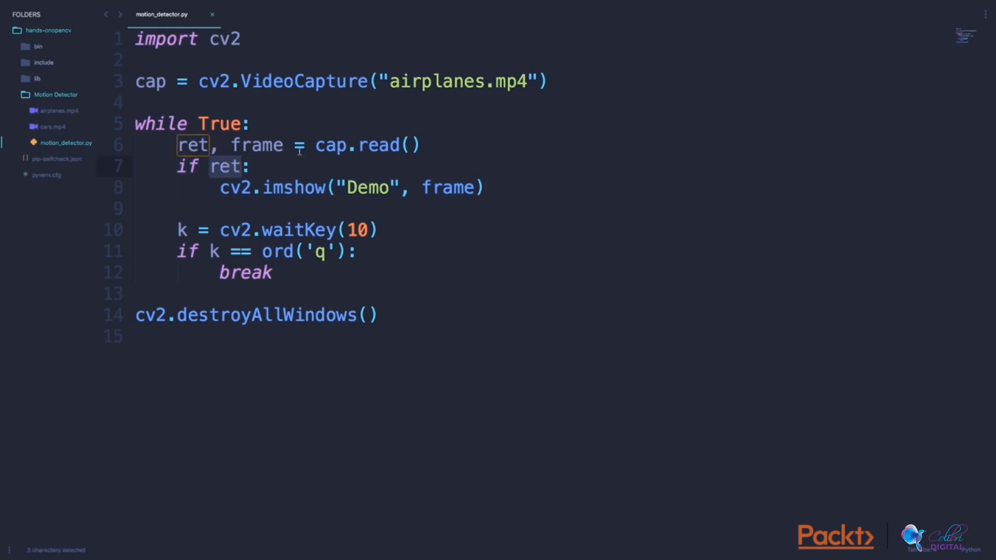
{"action": "double_click", "coordinate": [359, 145]}
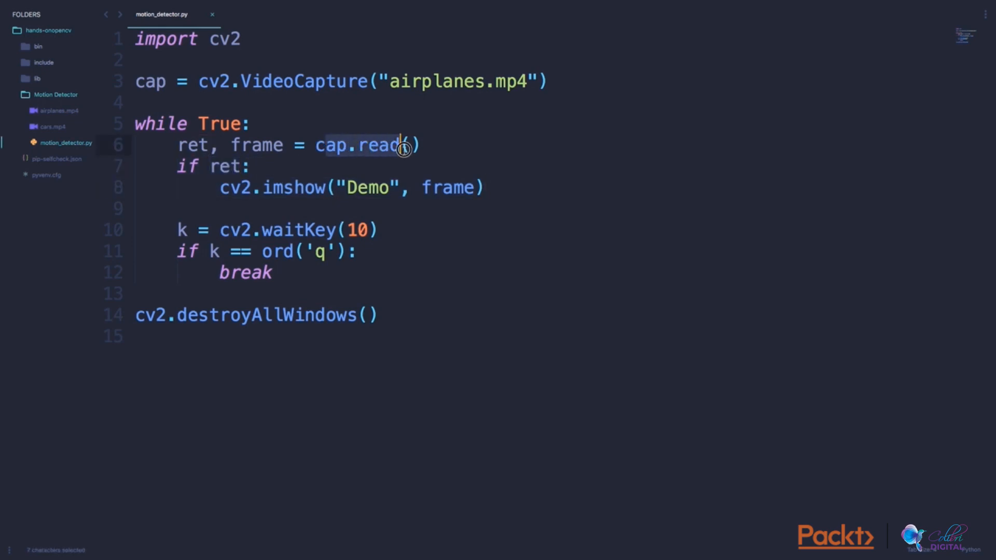
{"action": "left_click", "coordinate": [315, 145]}
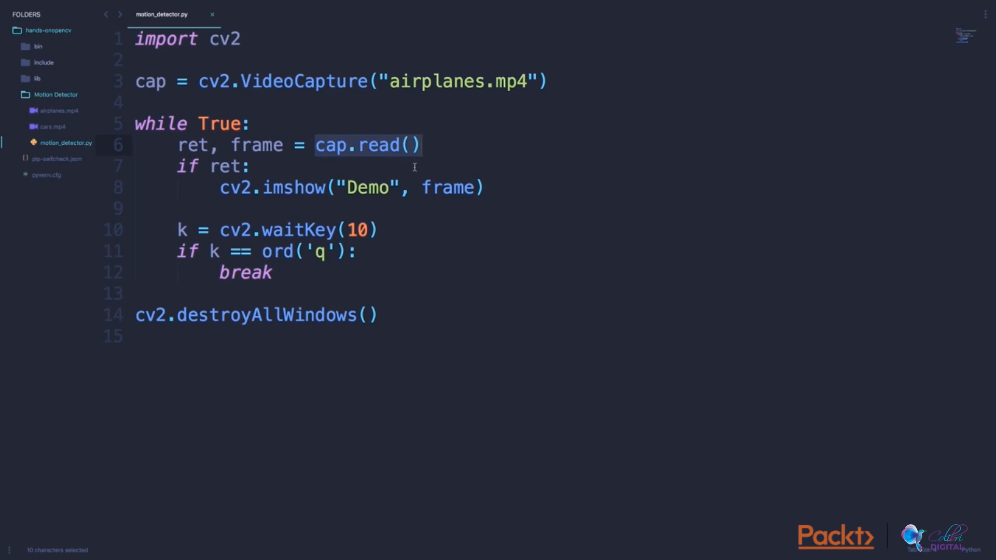
{"action": "left_click", "coordinate": [391, 179]}
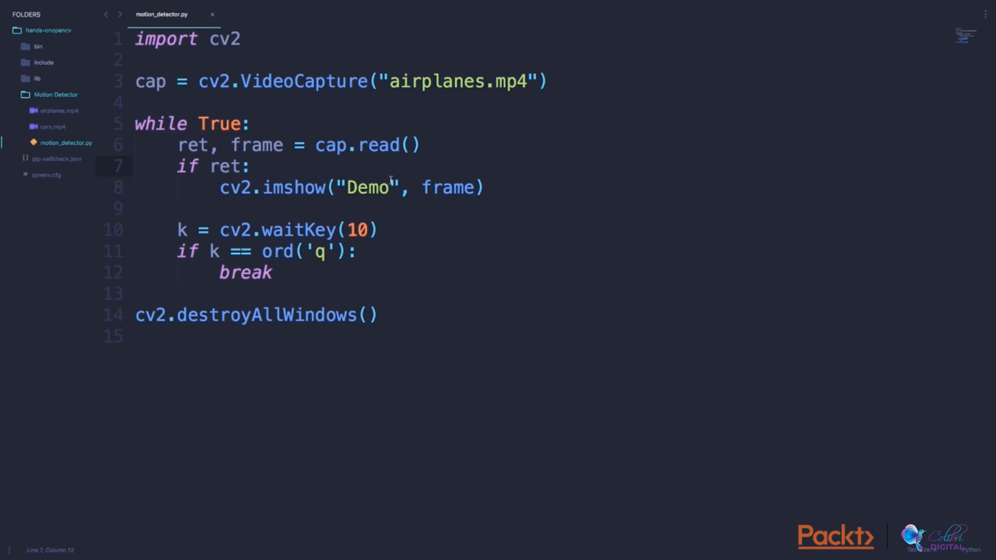
Step: Add an else branch with break after the imshow line
{"action": "left_click", "coordinate": [486, 188]}
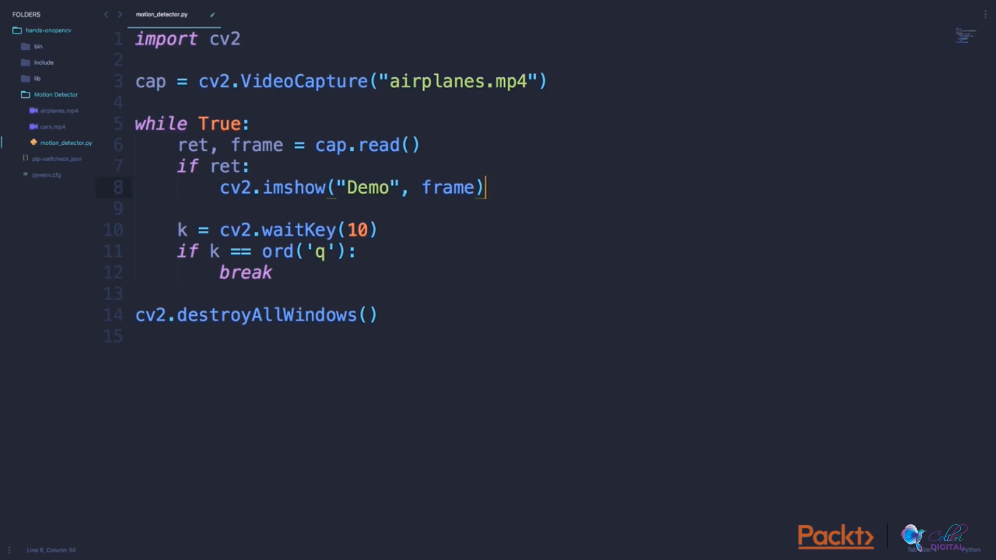
{"action": "type", "text": "else:"}
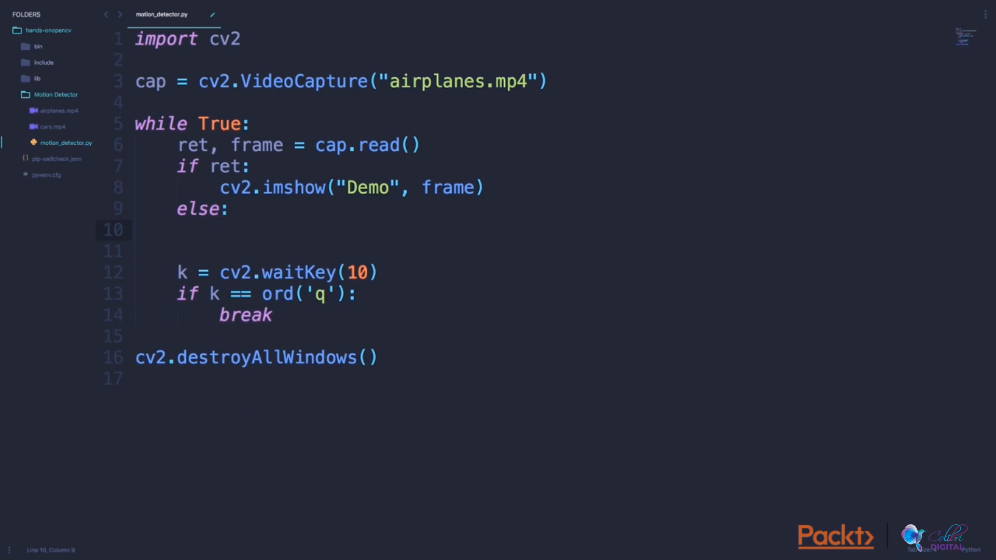
{"action": "type", "text": "break"}
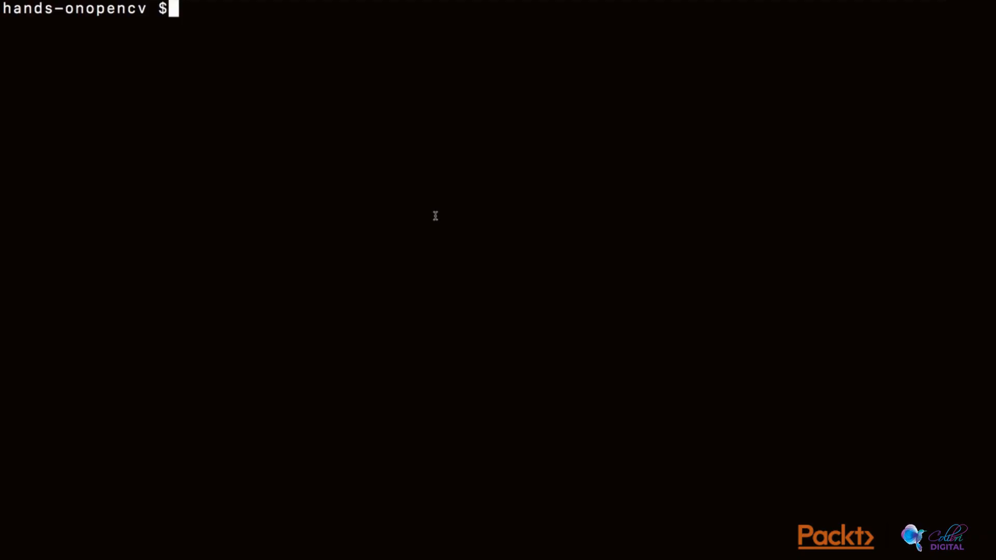
Step: Activate the hands-onopencv environment from bin and cd into the Motion Detector folder
{"action": "type", "text": "cd bin/"}
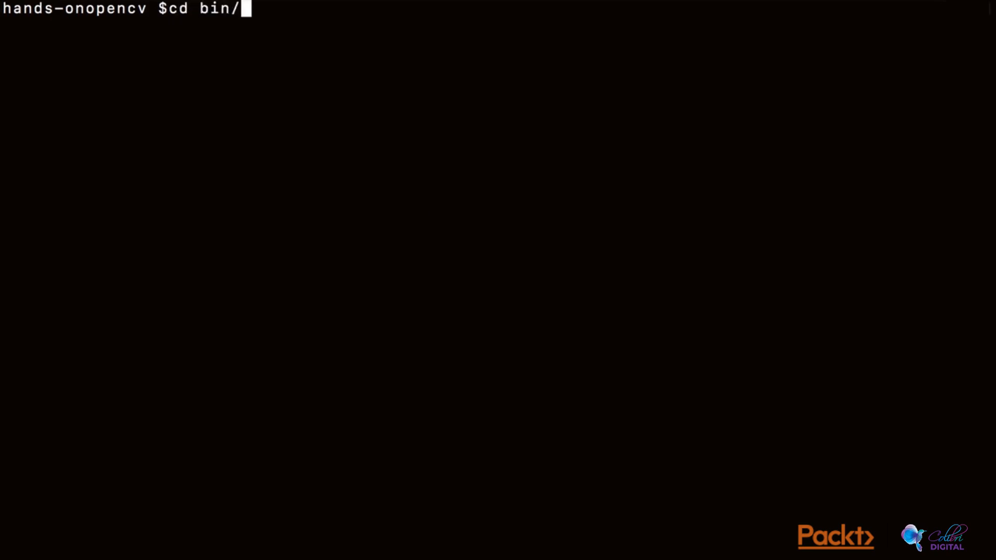
{"action": "key", "text": "Return"}
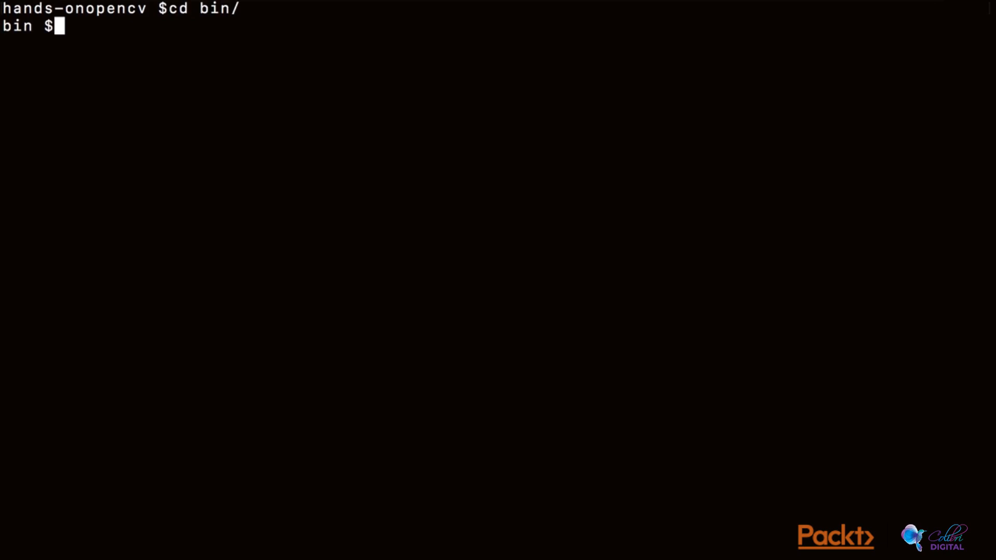
{"action": "type", "text": "sou"}
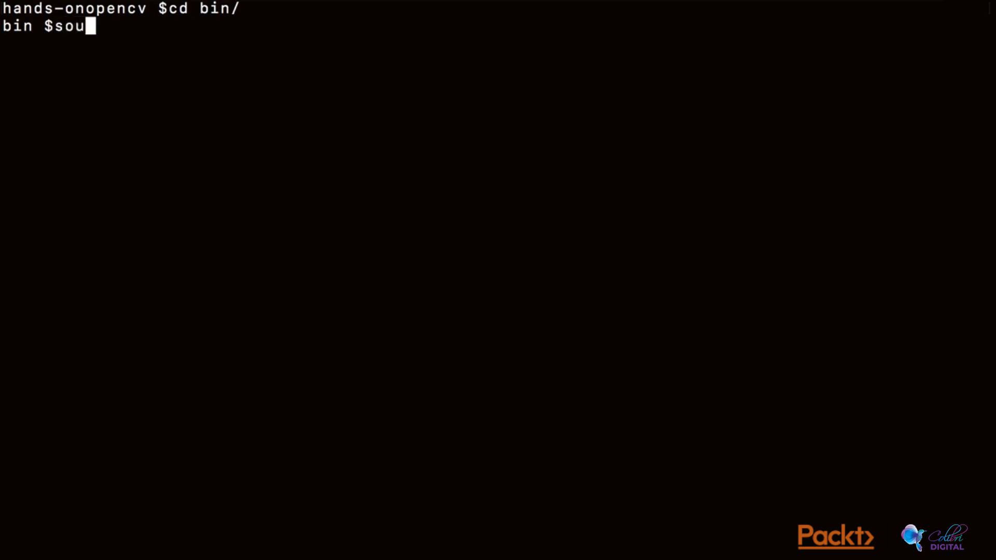
{"action": "type", "text": "rce activate"}
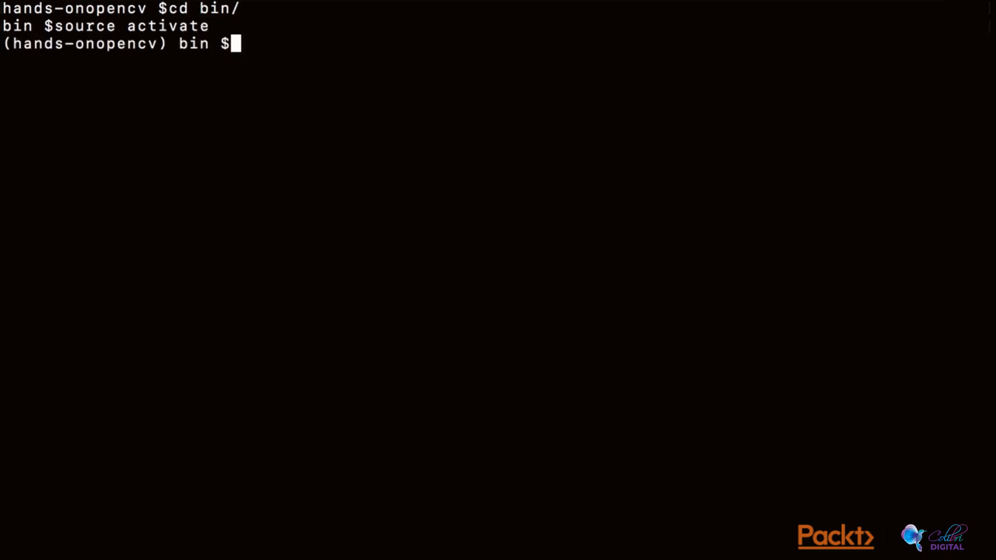
{"action": "type", "text": "cd .."}
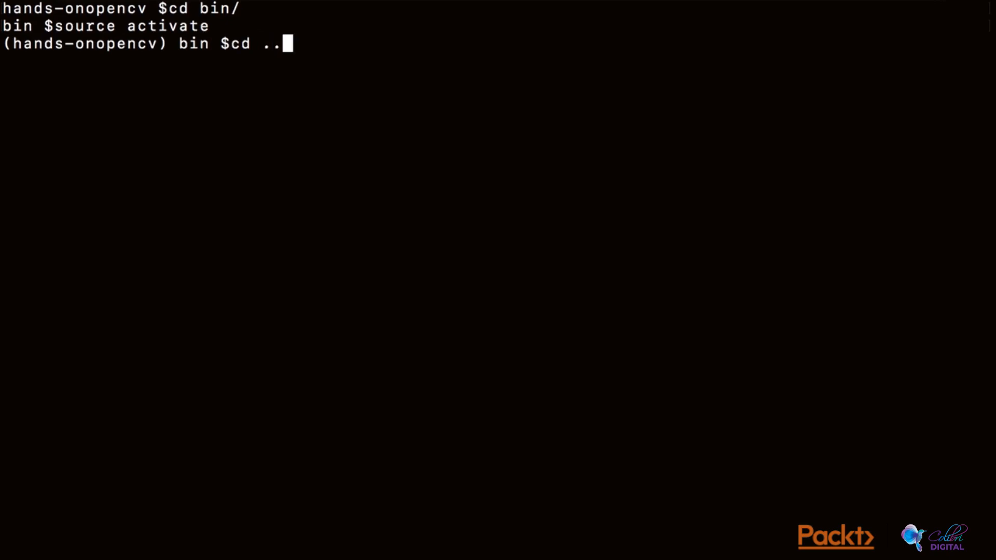
{"action": "type", "text": "/Motion\\ Detector/"}
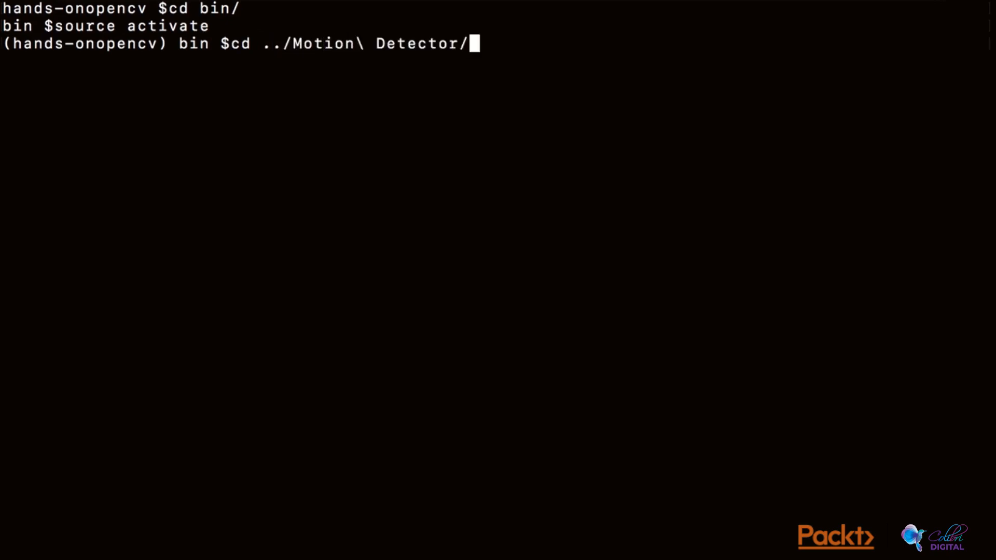
Step: Enter the python3 motion_detector.py command at the Motion Detector prompt
{"action": "type", "text": "pyt"}
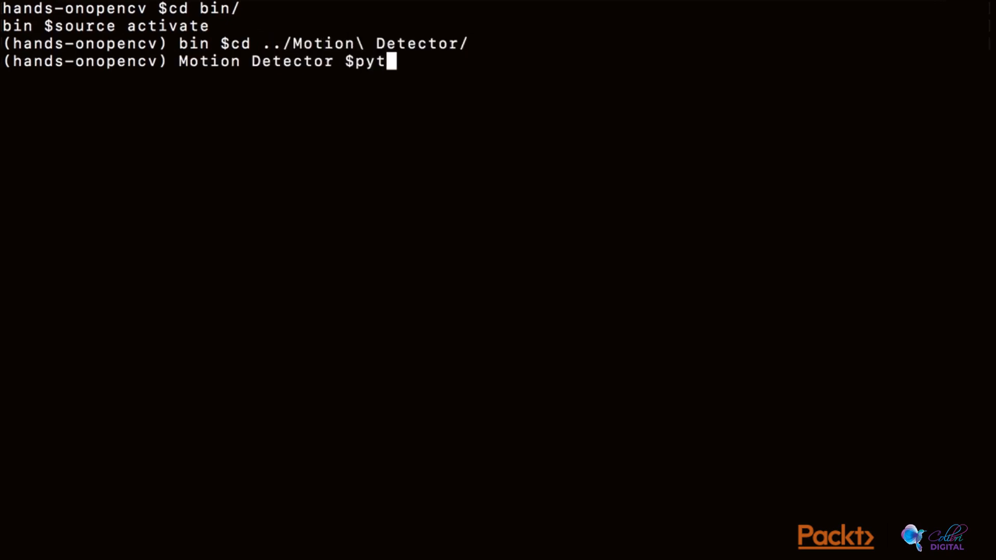
{"action": "type", "text": "hon3 m"}
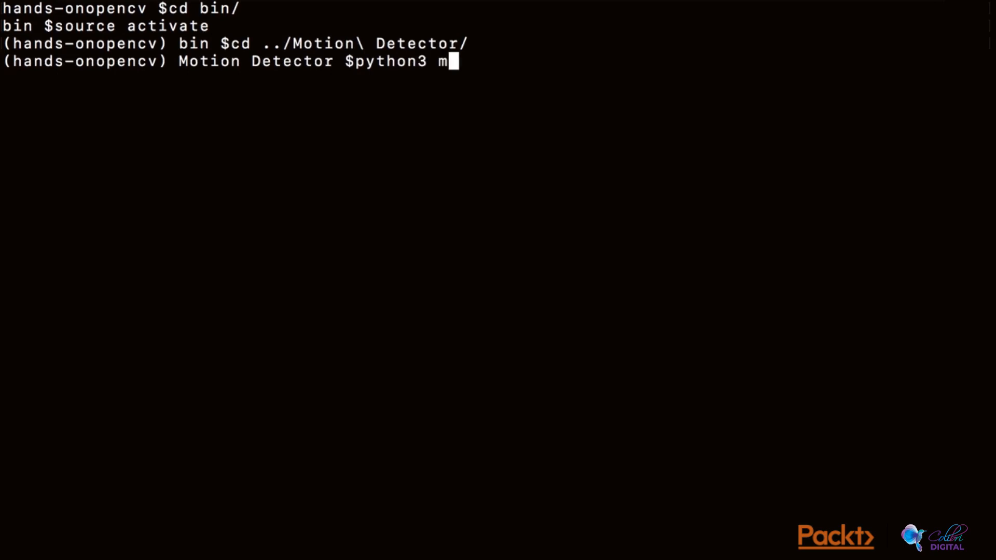
{"action": "type", "text": "otion_"}
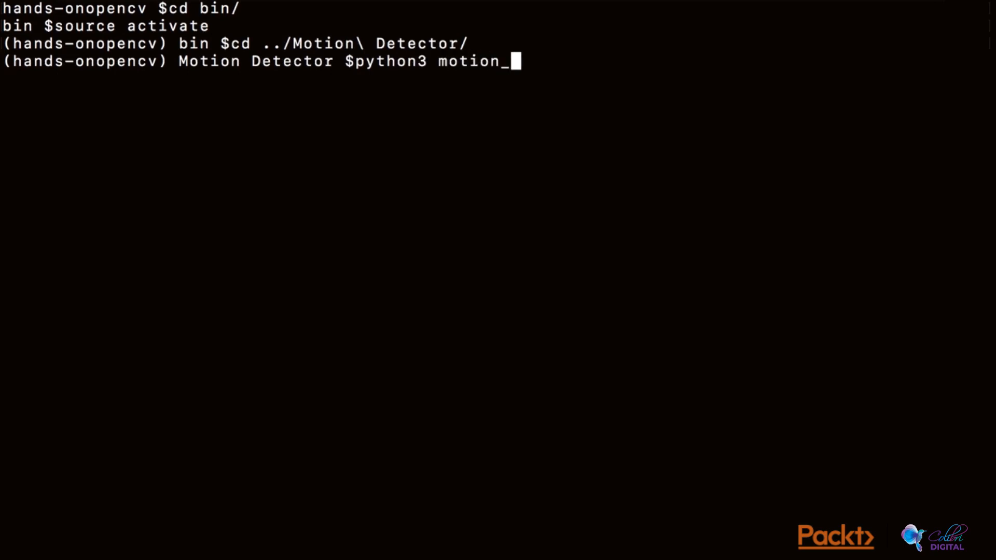
{"action": "type", "text": "detecto"}
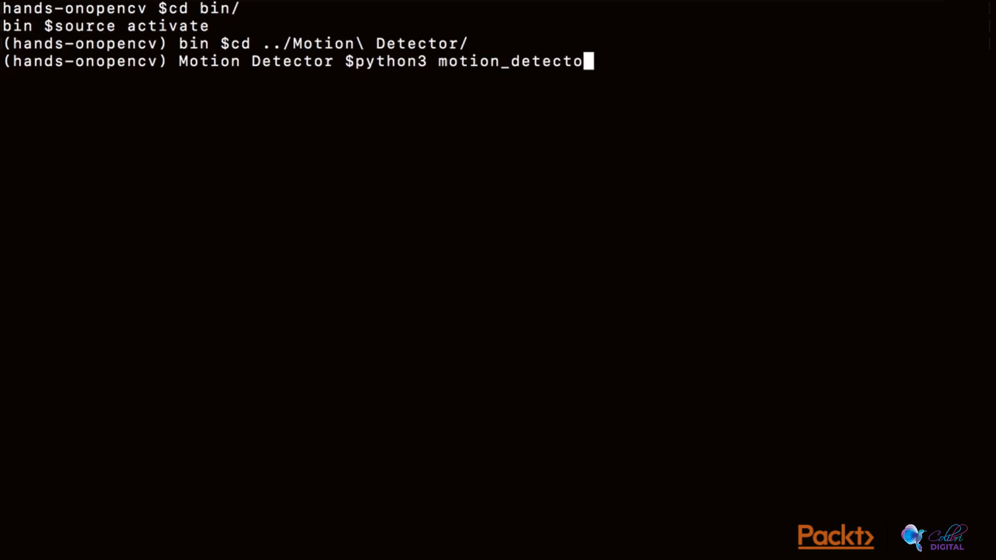
{"action": "type", "text": "r.py"}
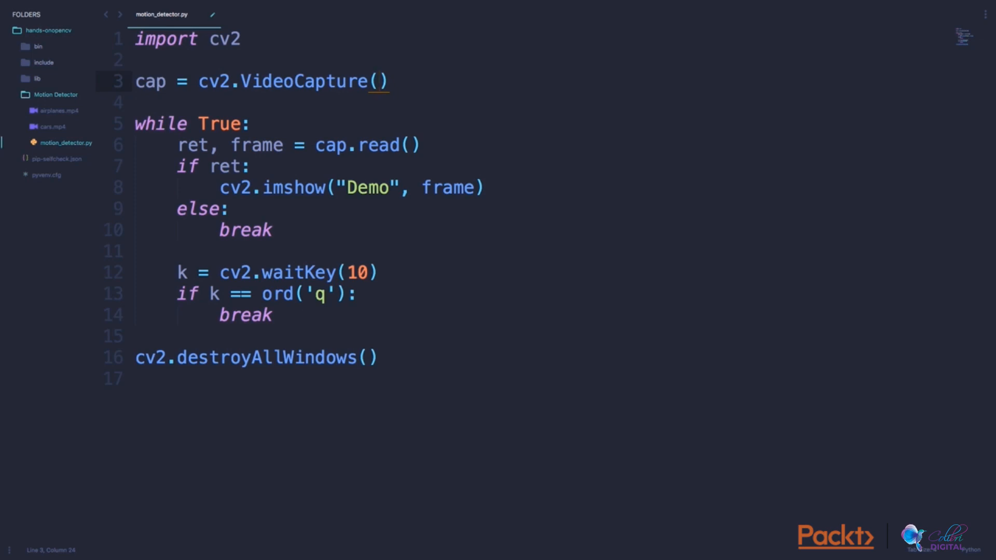
Step: Make cv2.VideoCapture use camera 0 instead of airplanes.mp4
{"action": "type", "text": "0"}
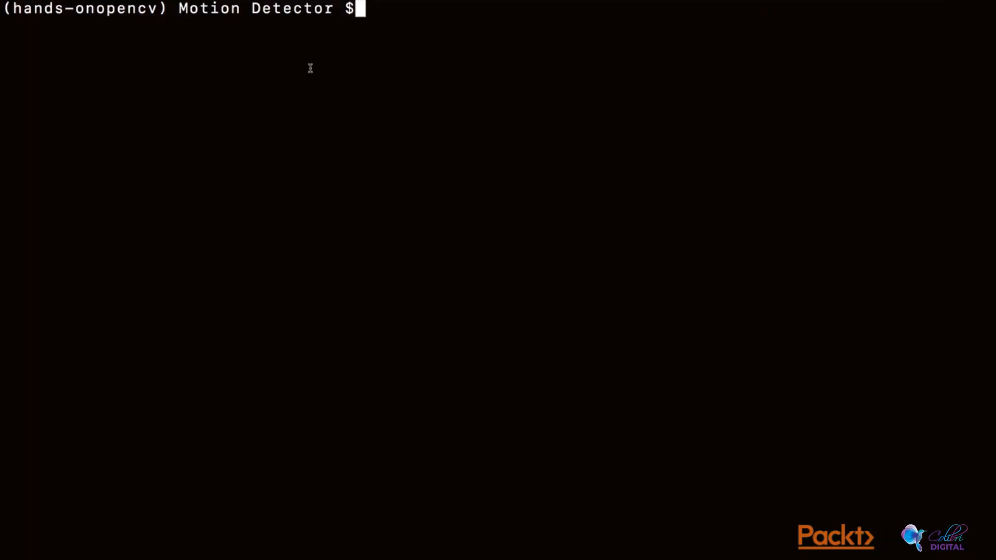
Step: Run python3 motion_detector.py again from the Motion Detector folder
{"action": "type", "text": "python3 motion_detector.py"}
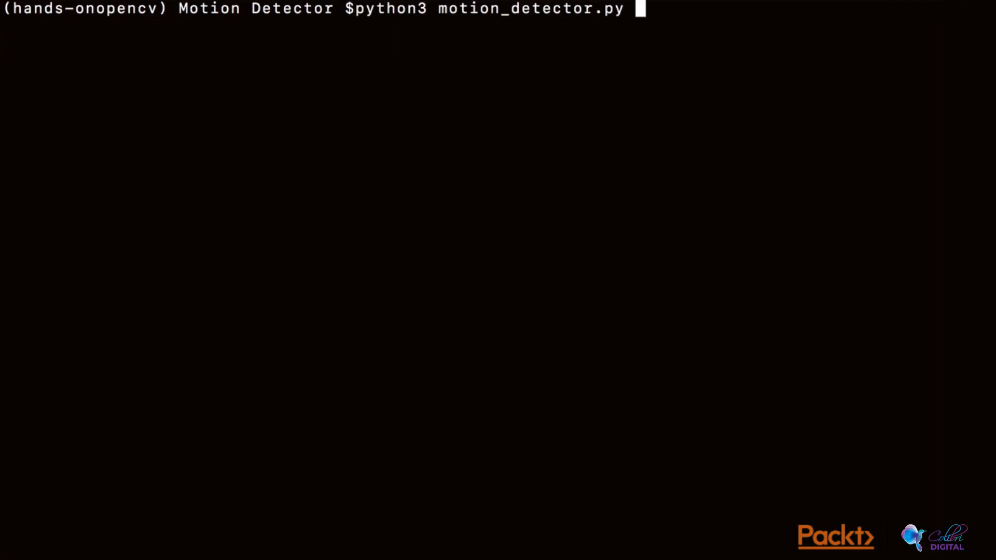
{"action": "key", "text": "Return"}
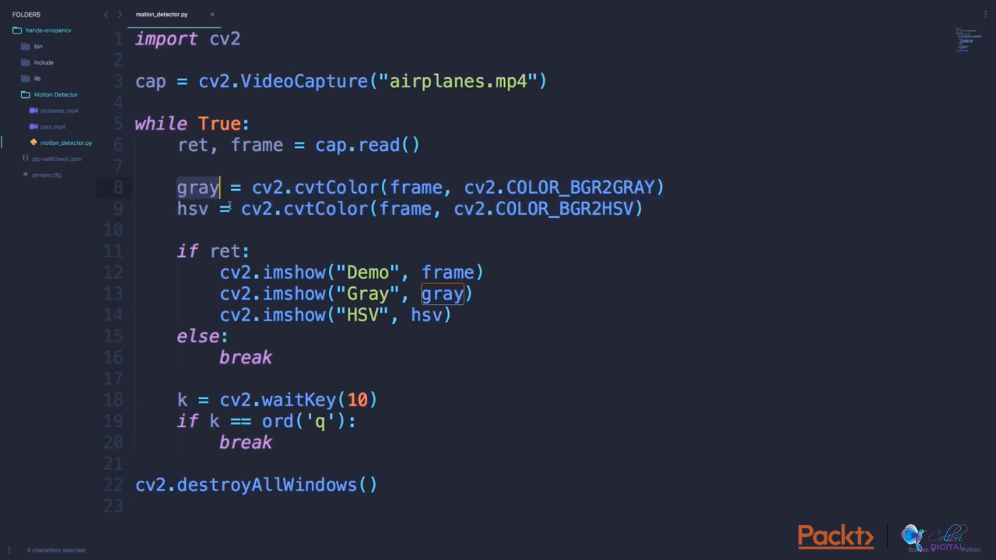
{"action": "mouse_move", "coordinate": [318, 186]}
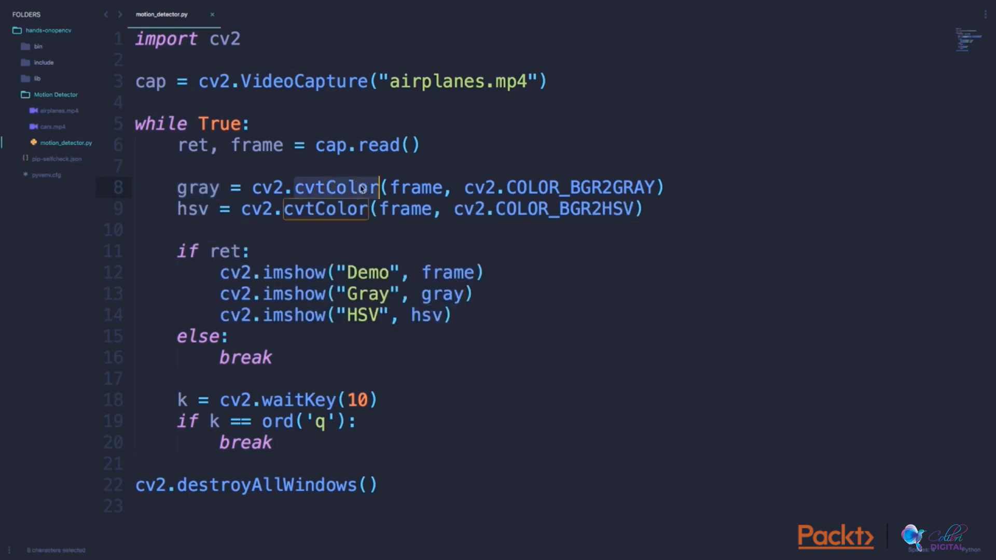
Step: Walk through the cvtColor COLOR_BGR2GRAY conversion of each frame
{"action": "double_click", "coordinate": [416, 186]}
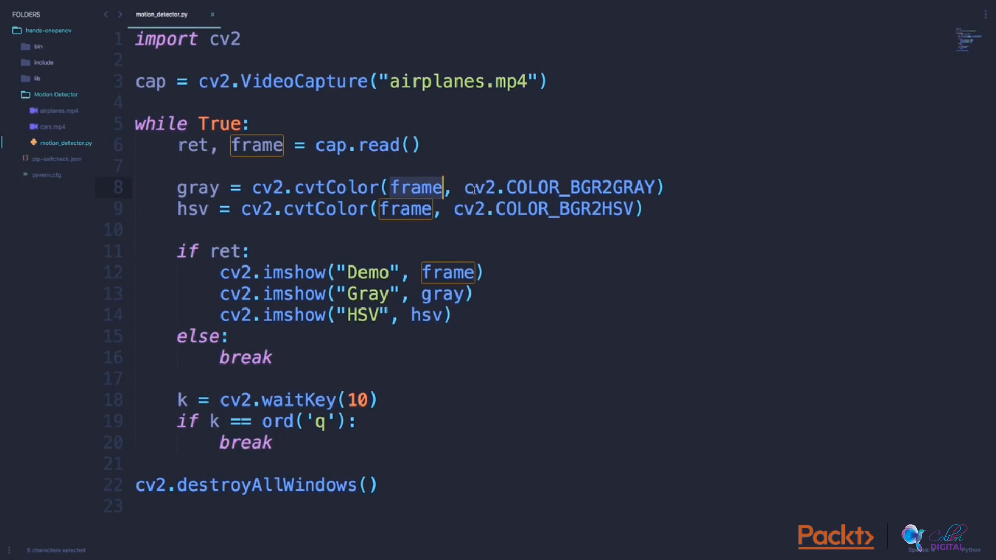
{"action": "left_click", "coordinate": [548, 186]}
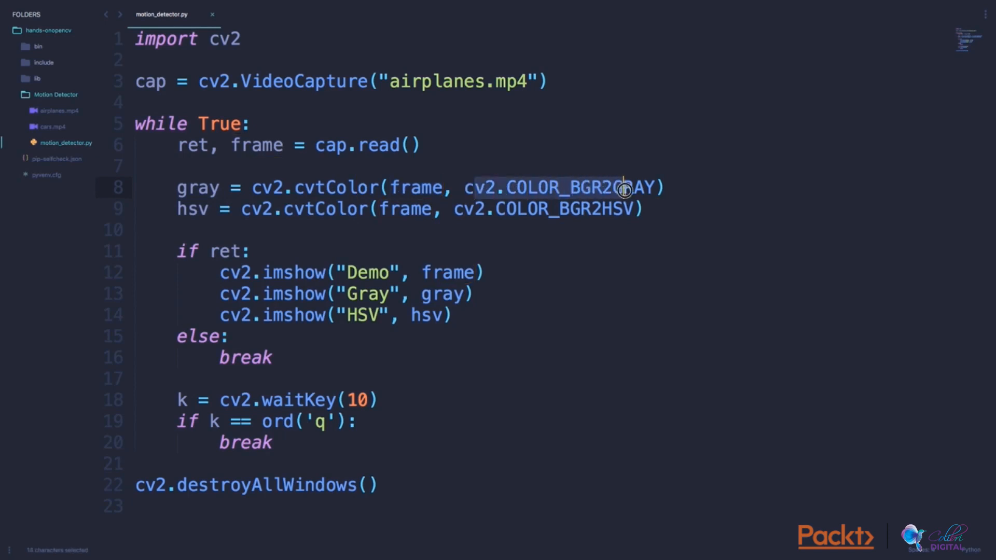
{"action": "left_click", "coordinate": [559, 186]}
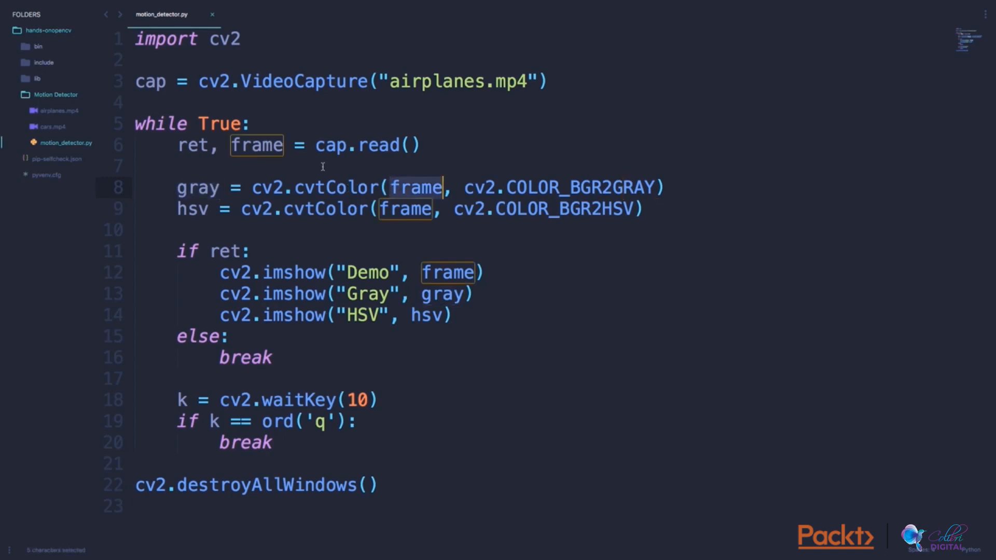
{"action": "left_click", "coordinate": [304, 187]}
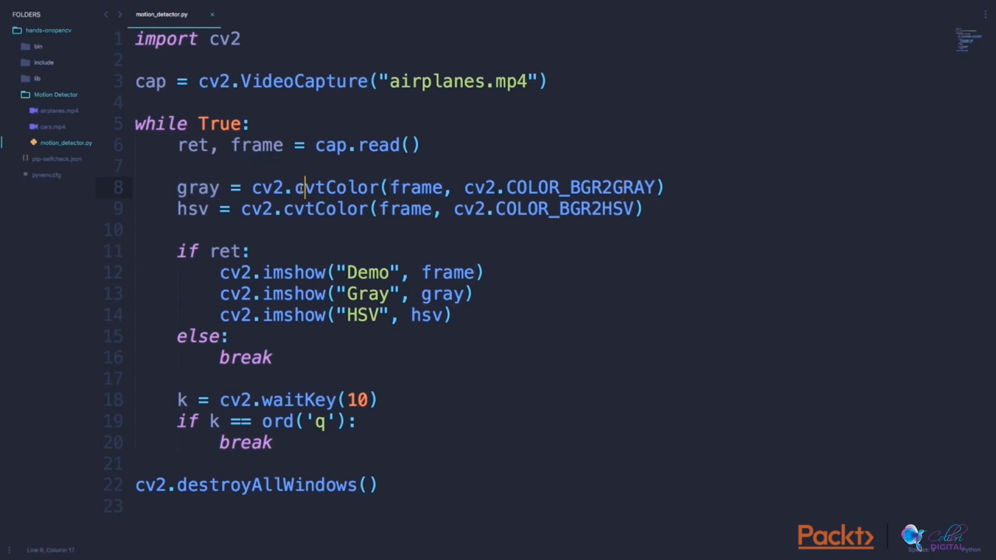
{"action": "mouse_move", "coordinate": [397, 211]}
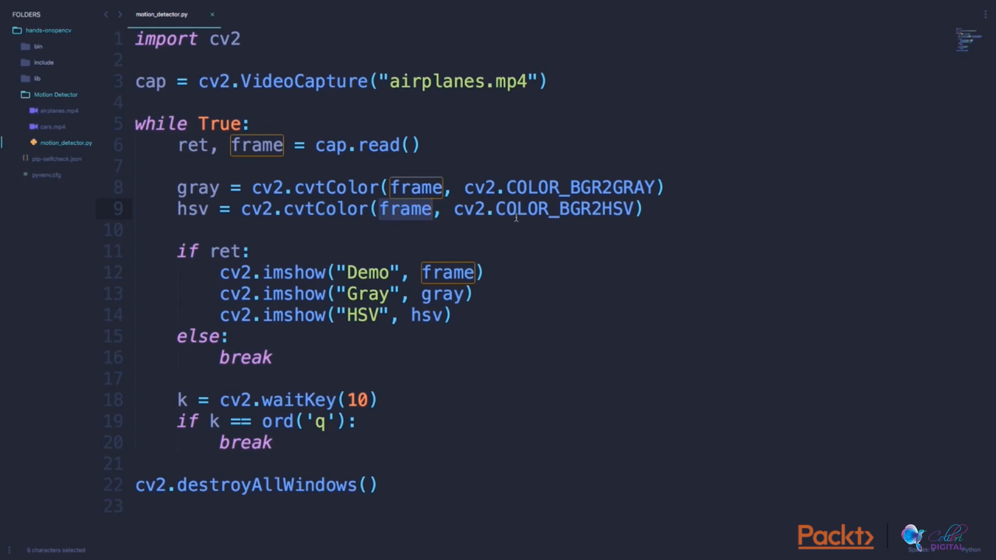
{"action": "mouse_move", "coordinate": [466, 219]}
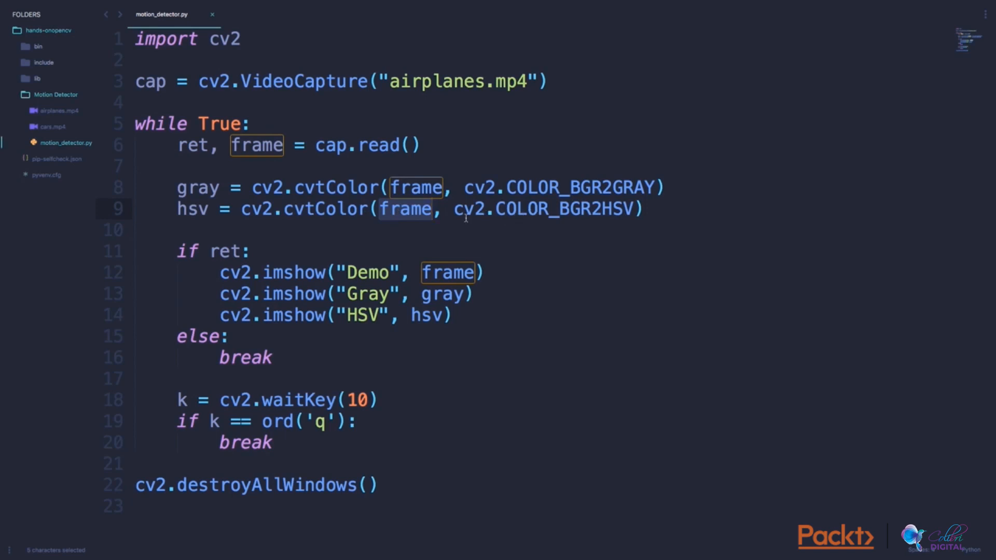
{"action": "mouse_move", "coordinate": [569, 215]}
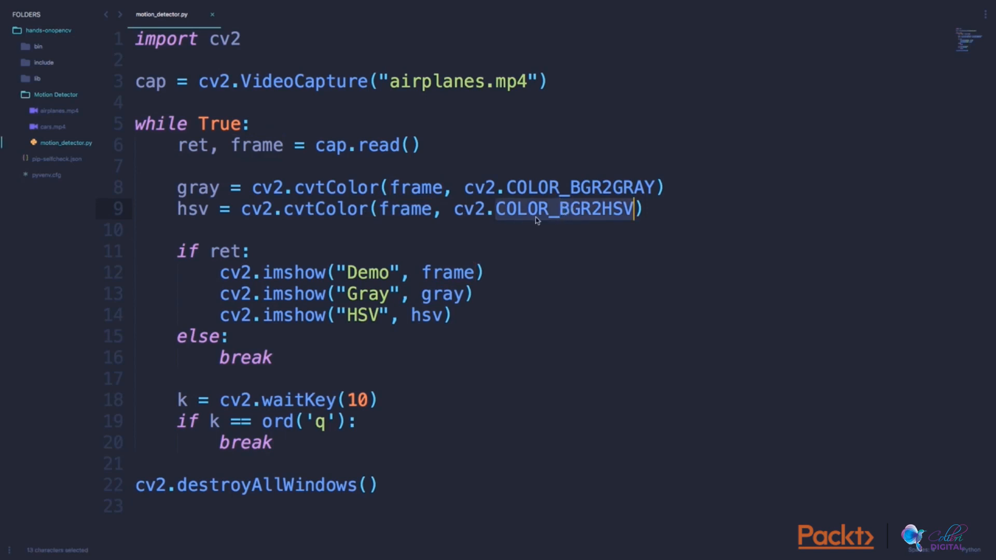
Step: Walk through the COLOR_BGR2HSV conversion and the Gray and HSV imshow windows
{"action": "left_click", "coordinate": [627, 209]}
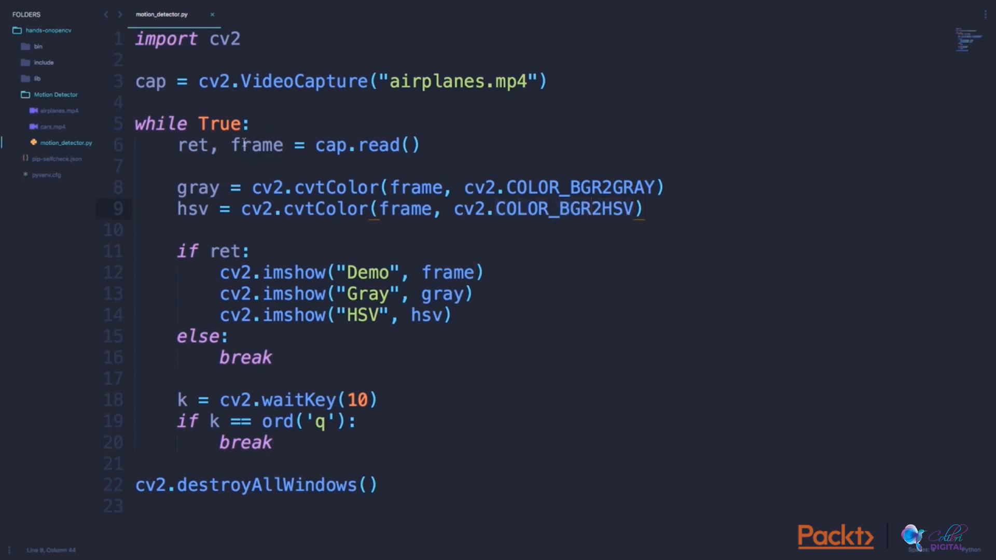
{"action": "double_click", "coordinate": [256, 145]}
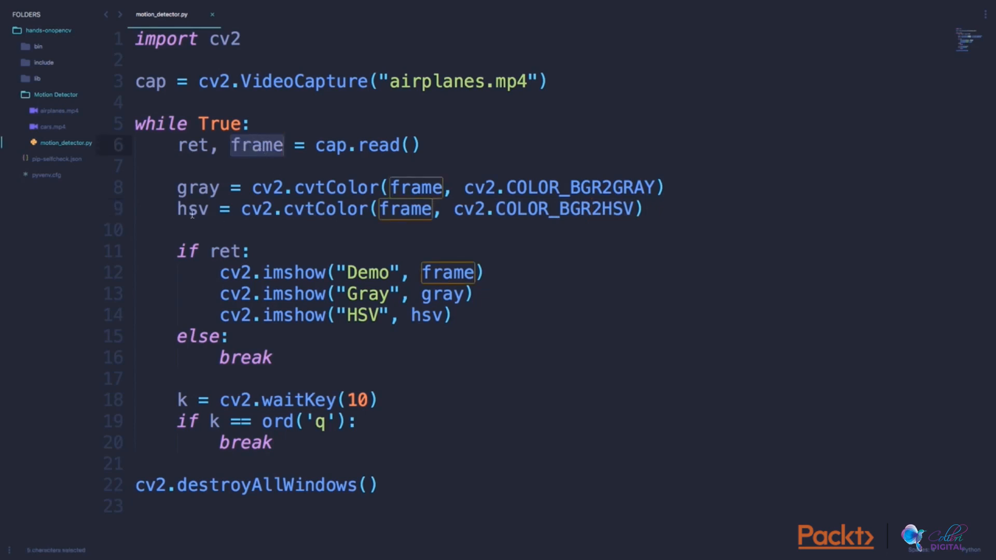
{"action": "left_click", "coordinate": [246, 241]}
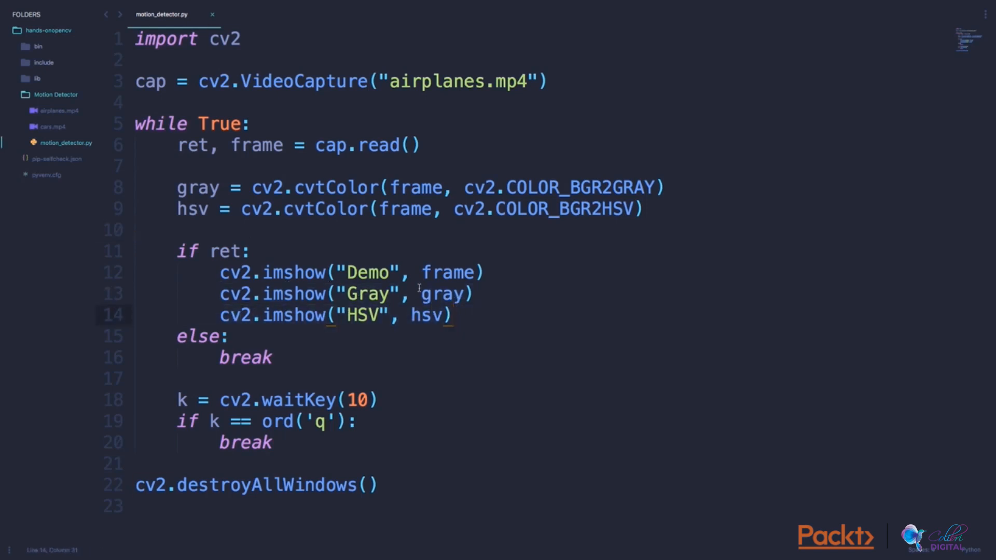
{"action": "double_click", "coordinate": [425, 315]}
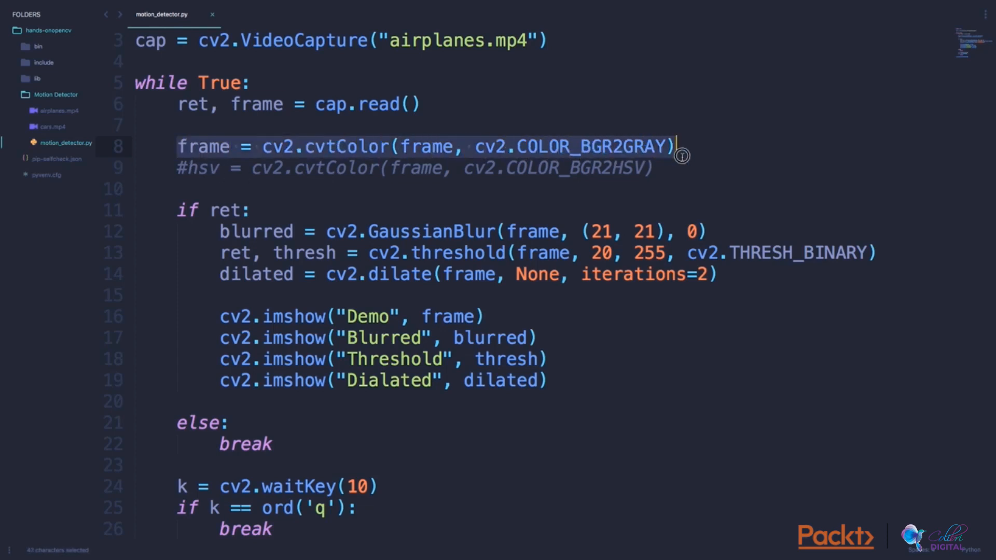
Step: Walk through frame being overwritten with the gray image and the blurred result variable
{"action": "left_click", "coordinate": [613, 146]}
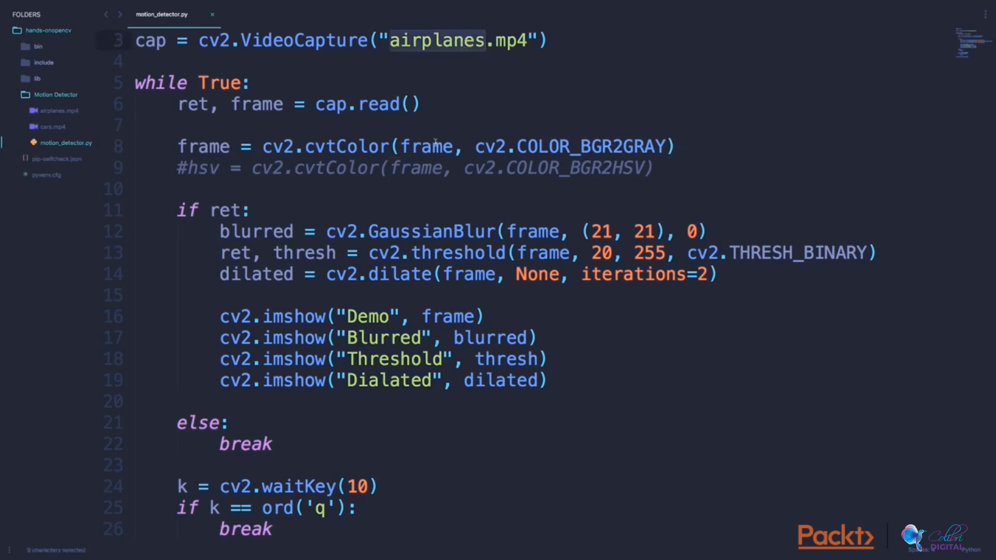
{"action": "mouse_move", "coordinate": [220, 151]}
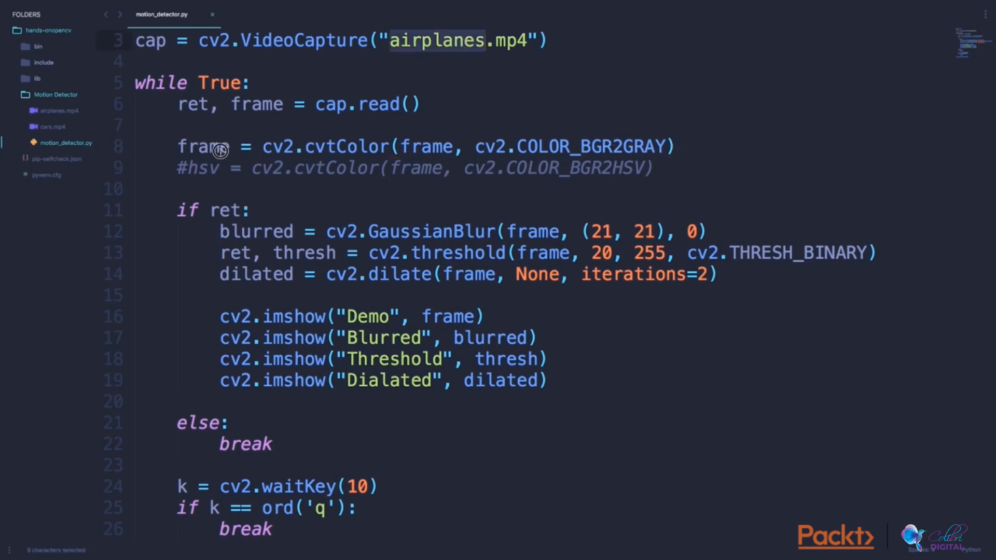
{"action": "double_click", "coordinate": [202, 146]}
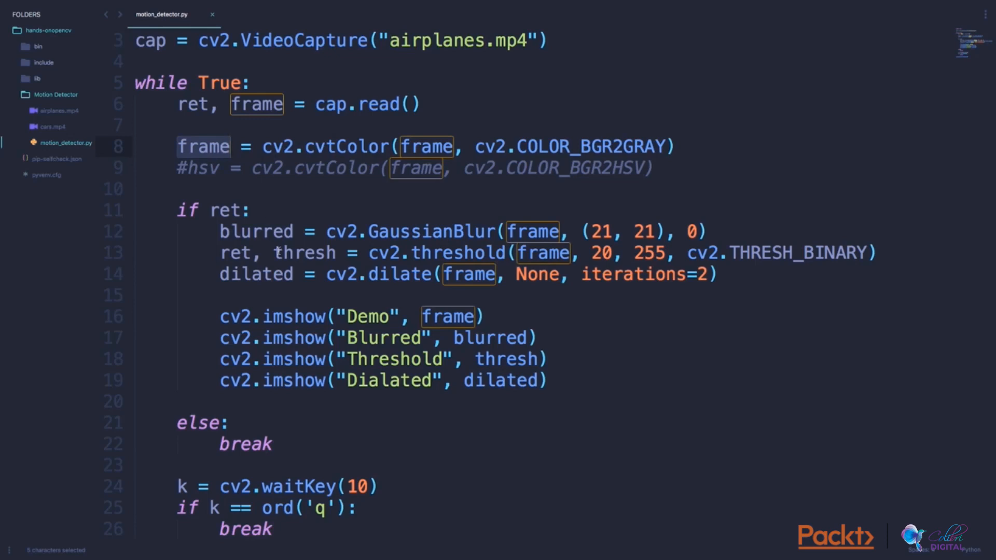
{"action": "scroll", "scroll_direction": "down", "scroll_amount": 3}
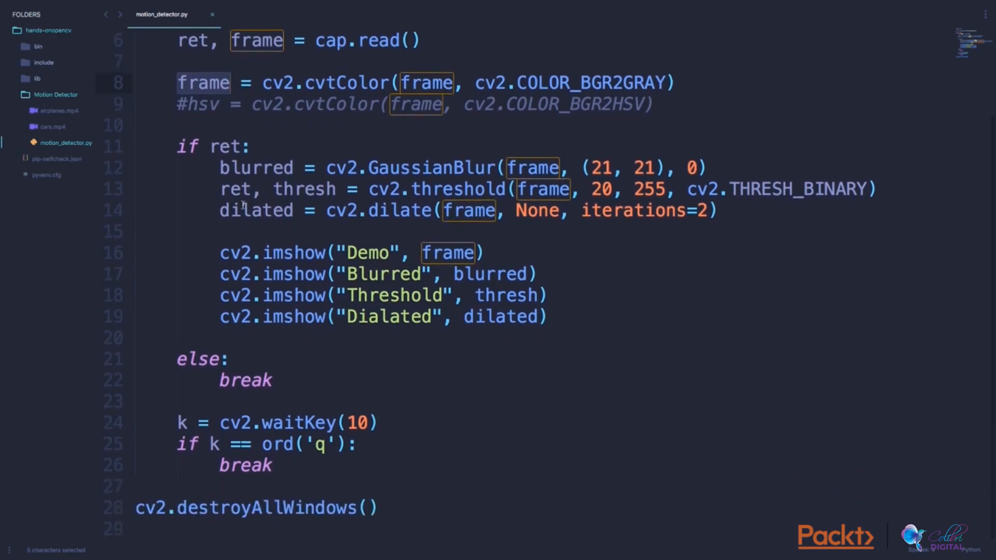
{"action": "mouse_move", "coordinate": [254, 178]}
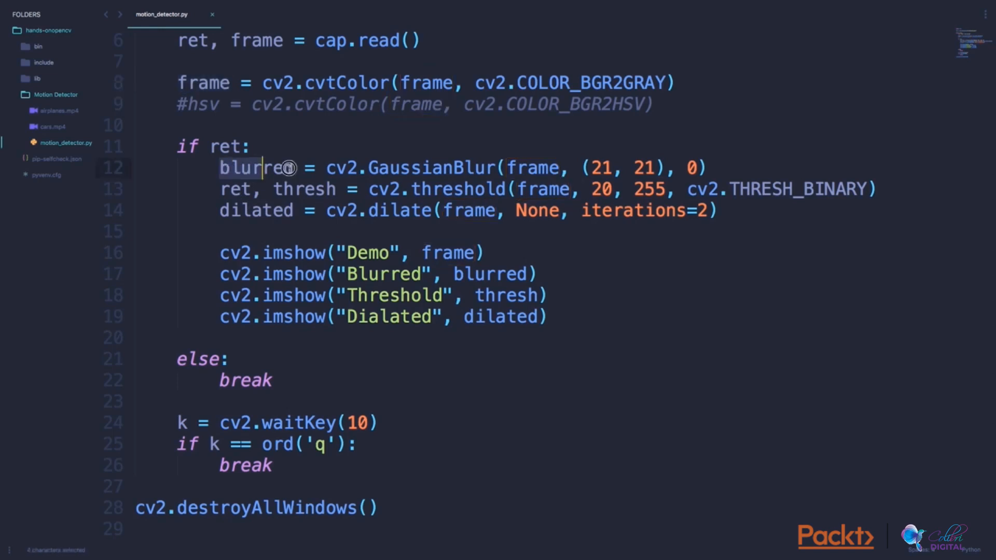
{"action": "double_click", "coordinate": [254, 168]}
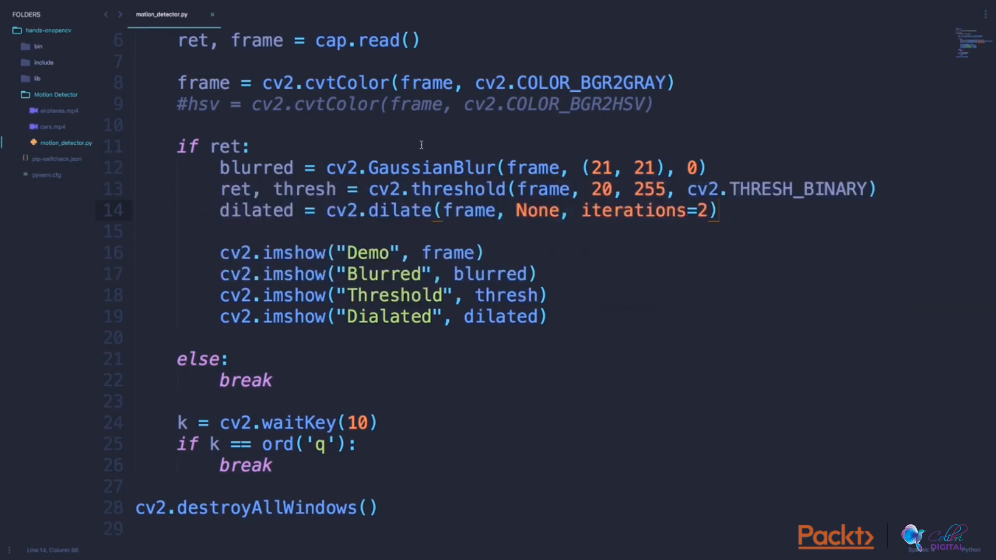
Step: Walk through the cv2.GaussianBlur call and its kernel arguments
{"action": "left_click", "coordinate": [421, 168]}
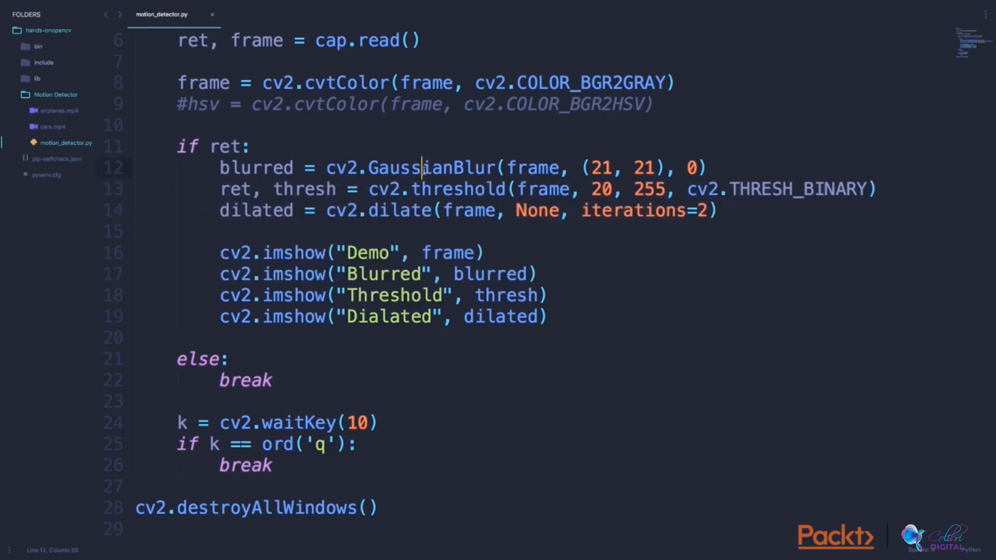
{"action": "double_click", "coordinate": [432, 168]}
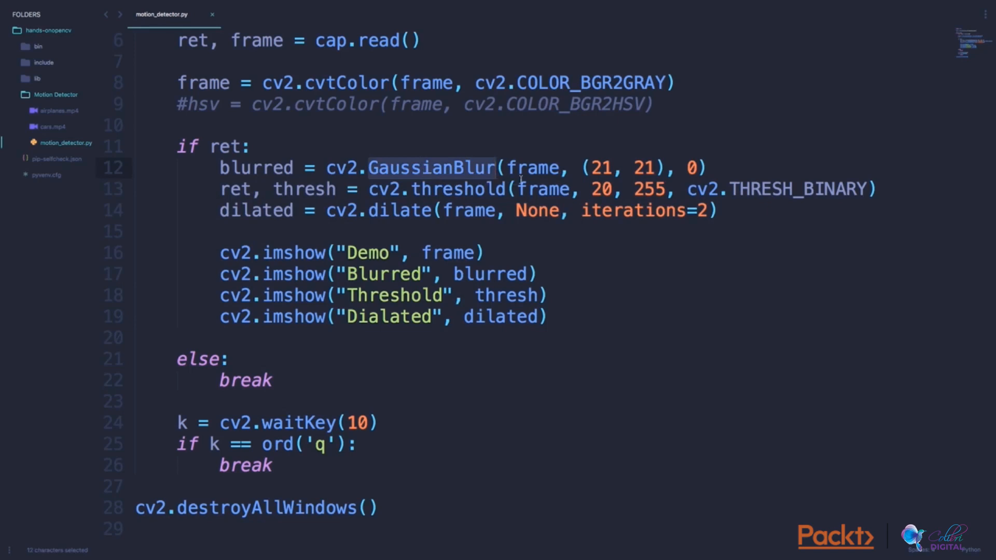
{"action": "double_click", "coordinate": [532, 168]}
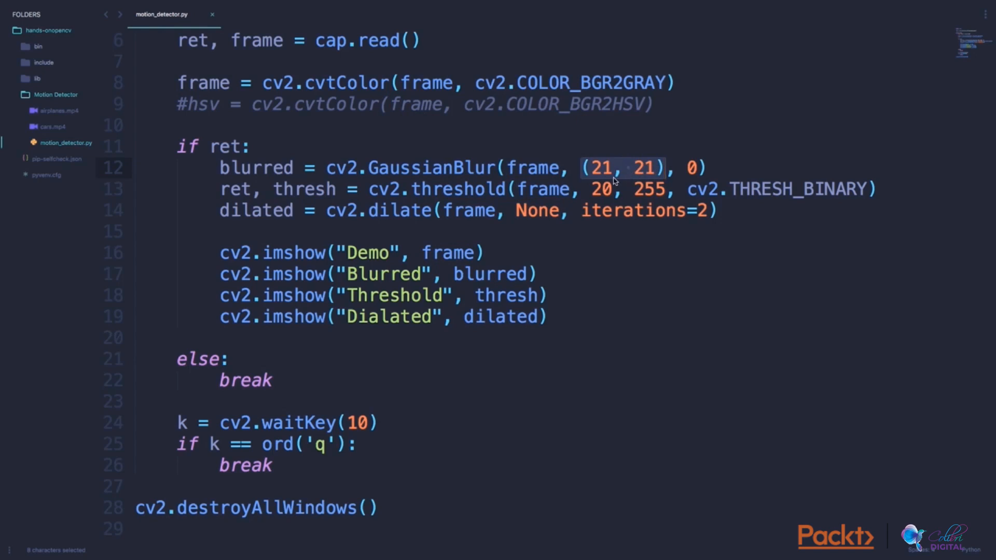
{"action": "left_click", "coordinate": [685, 168]}
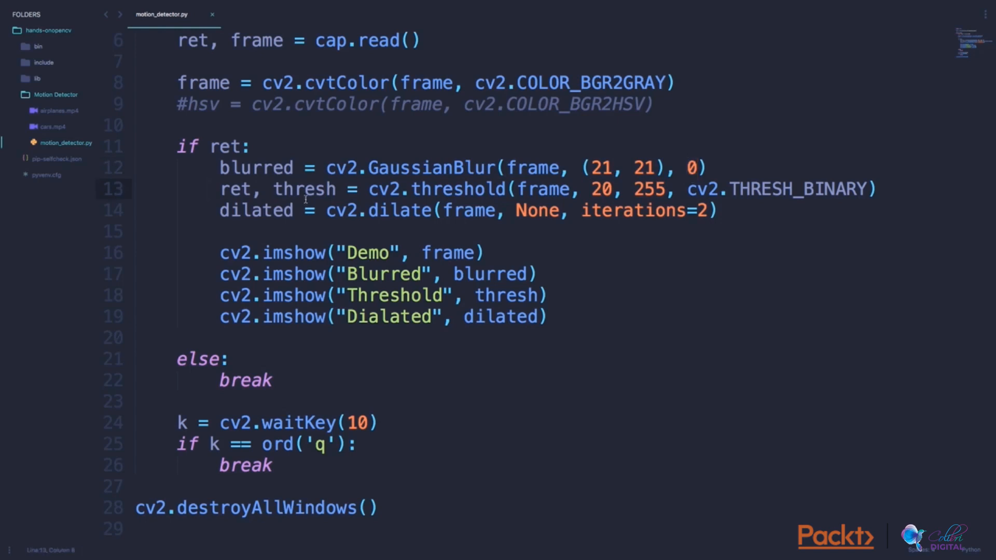
{"action": "double_click", "coordinate": [457, 189]}
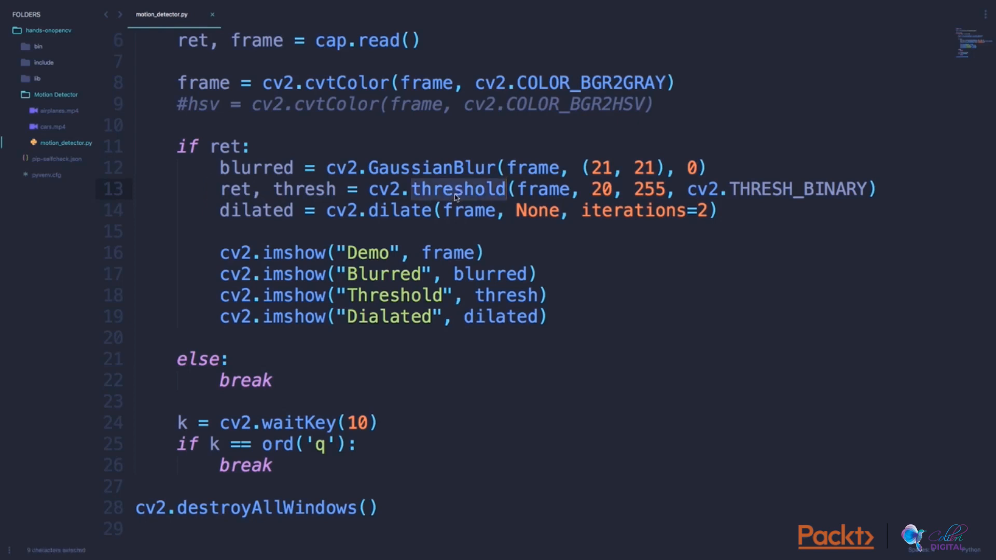
{"action": "mouse_move", "coordinate": [694, 203]}
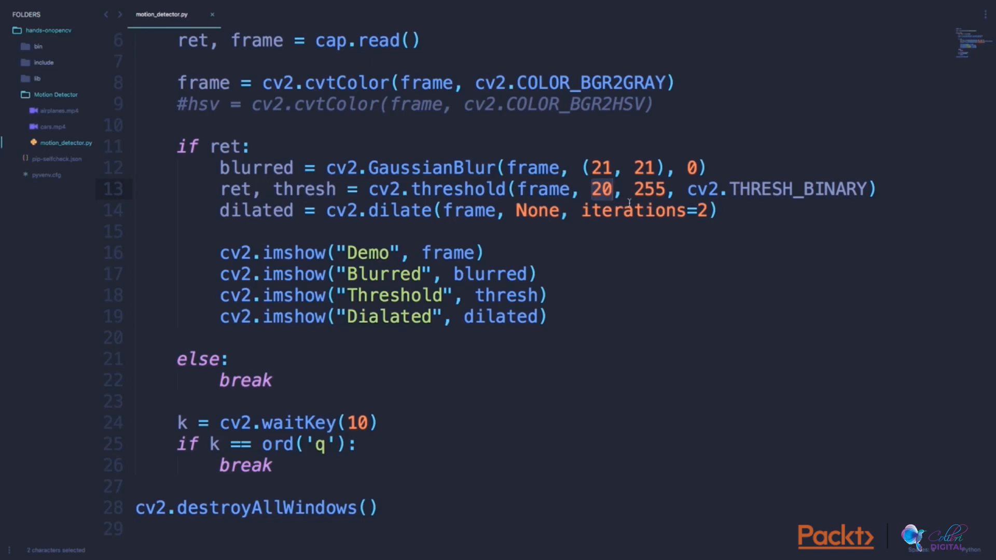
{"action": "double_click", "coordinate": [646, 189]}
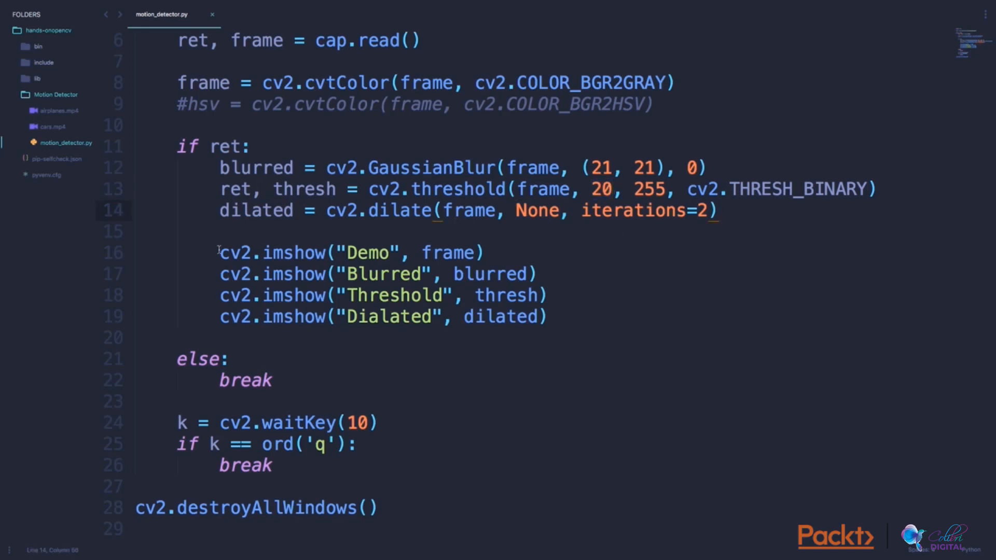
{"action": "mouse_move", "coordinate": [367, 215]}
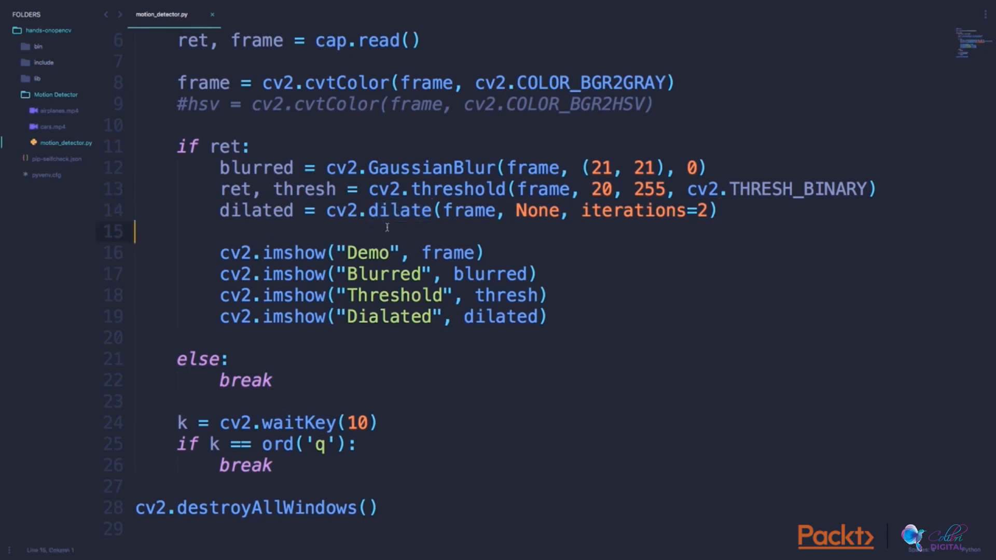
{"action": "mouse_move", "coordinate": [405, 227]}
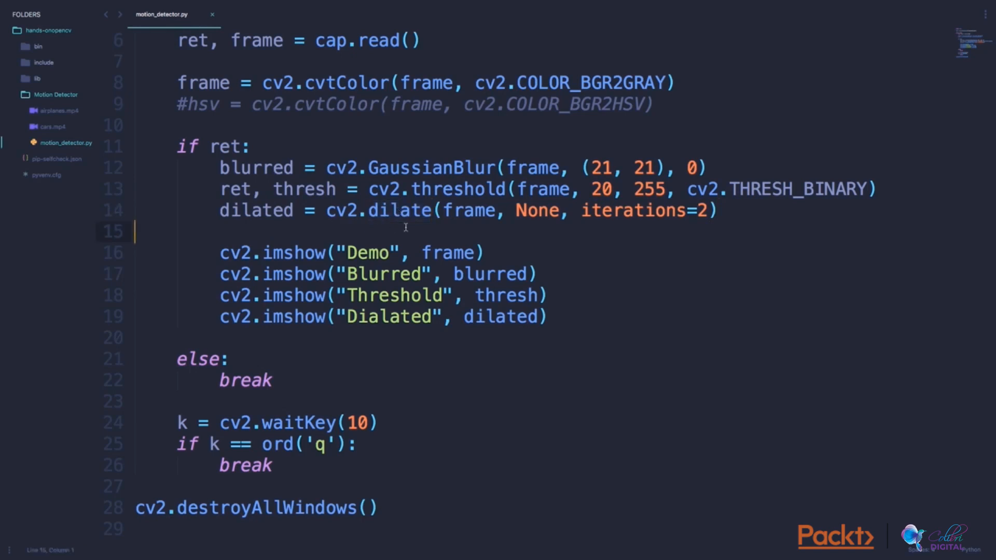
{"action": "double_click", "coordinate": [470, 210]}
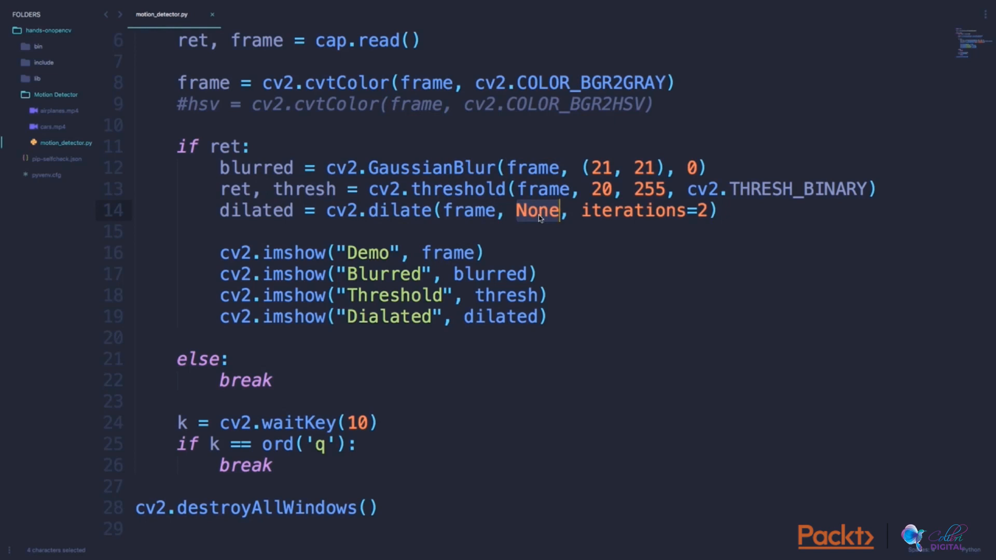
{"action": "left_click", "coordinate": [663, 233]}
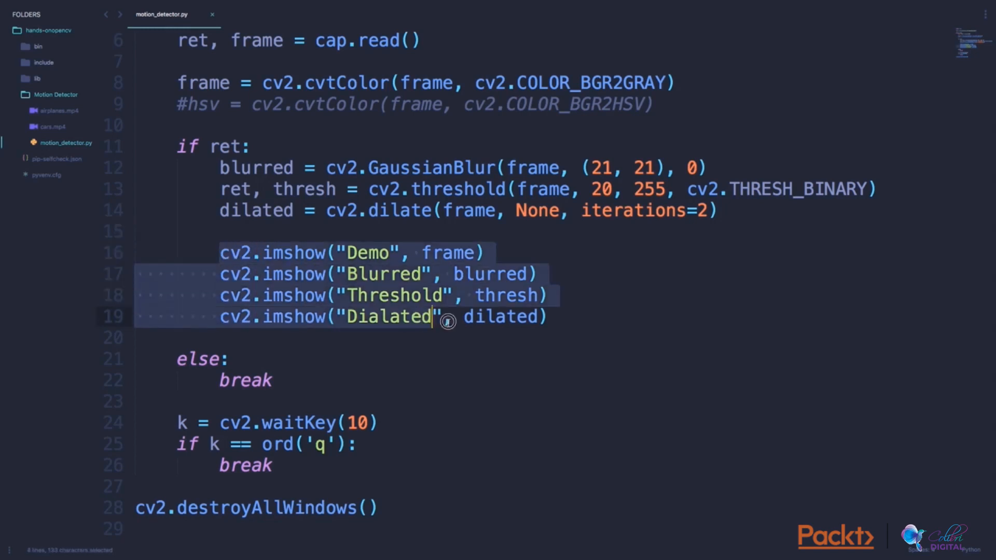
{"action": "left_click", "coordinate": [560, 317]}
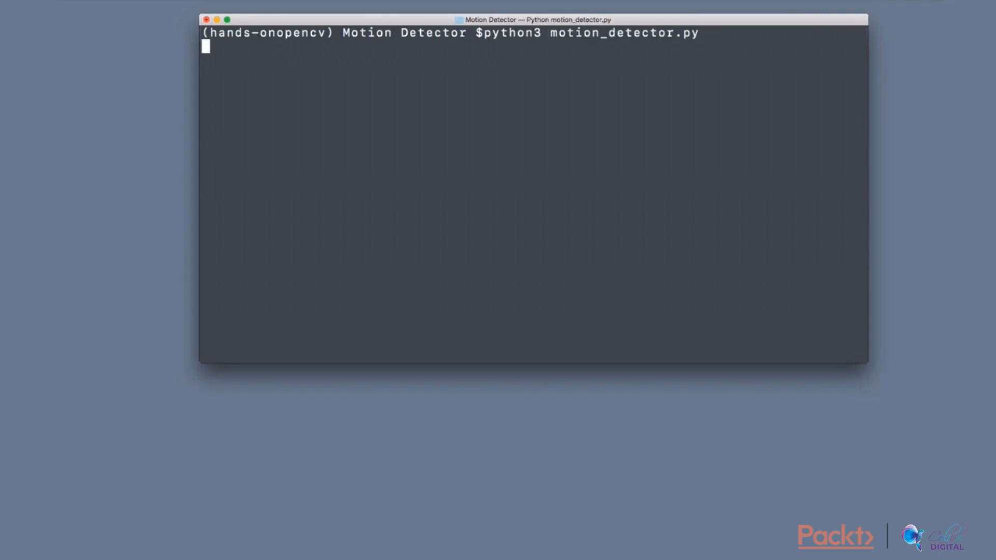
Step: Run python3 motion_detector.py in Terminal so the grayscale airplane video window opens
{"action": "key", "text": "Return"}
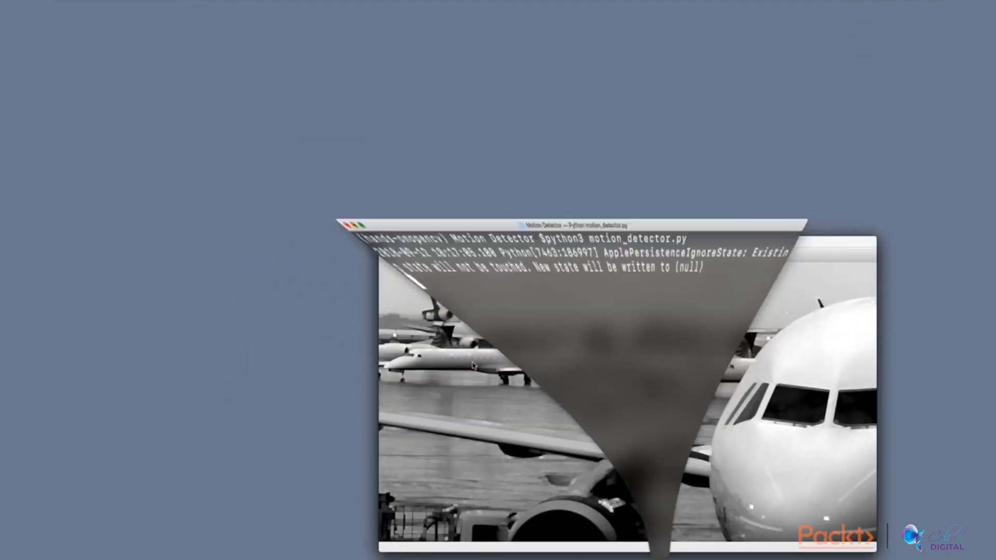